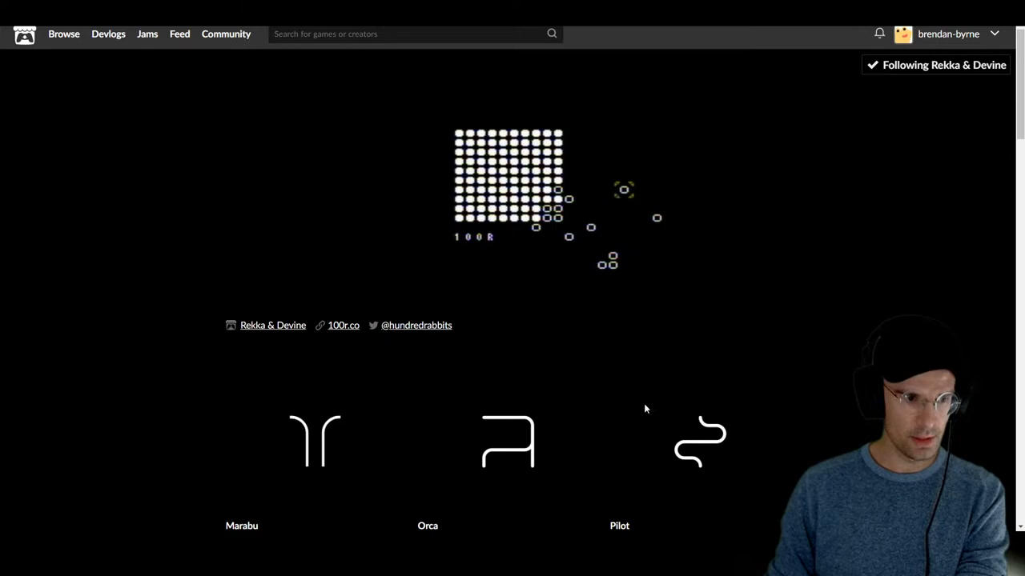
mouse_move(750, 182)
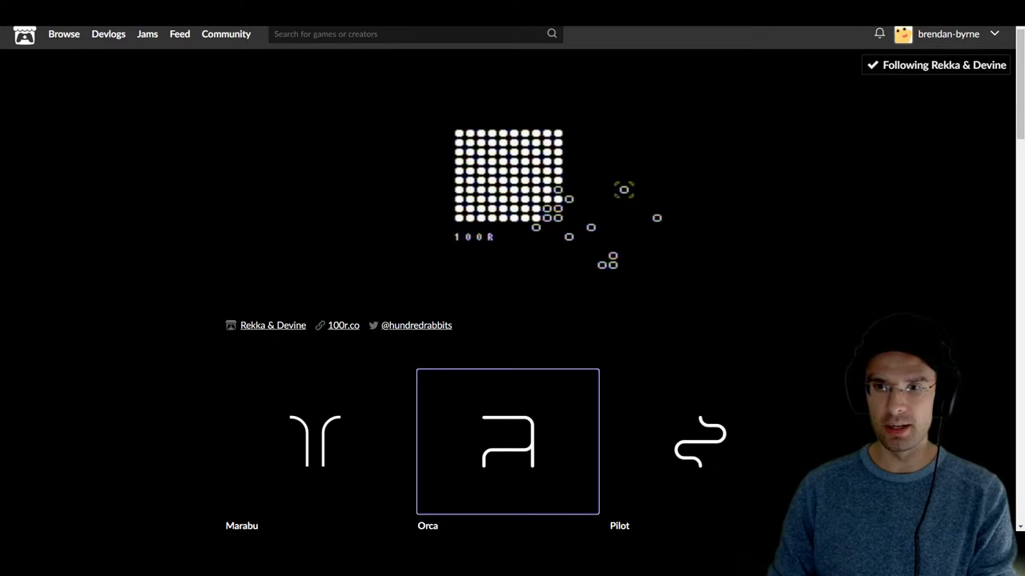
mouse_move(140, 254)
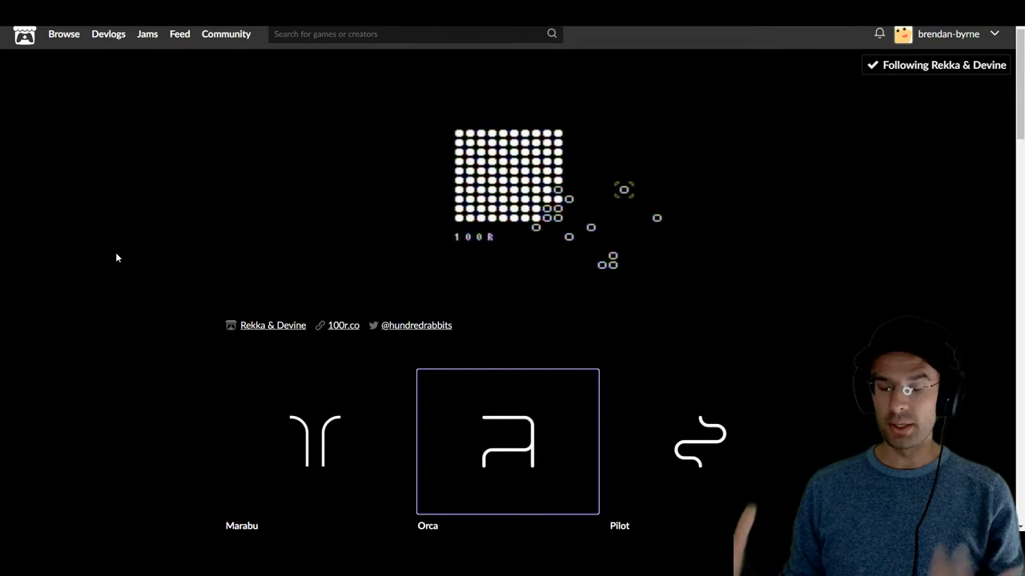
Scroll down the Rekka & Devine collection and open the Orca tool's itch.io page
scroll(down, 3)
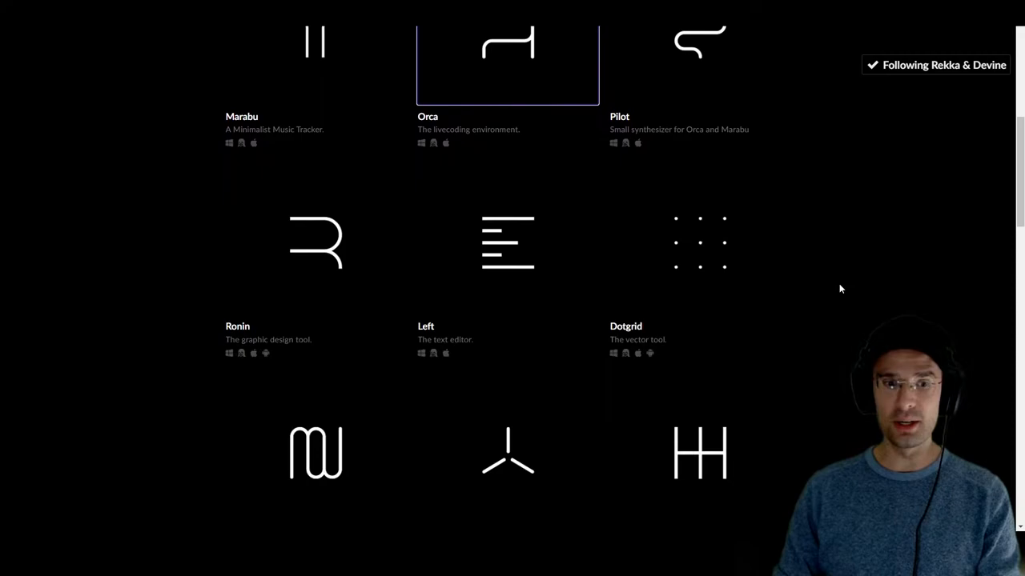
scroll(down, 3)
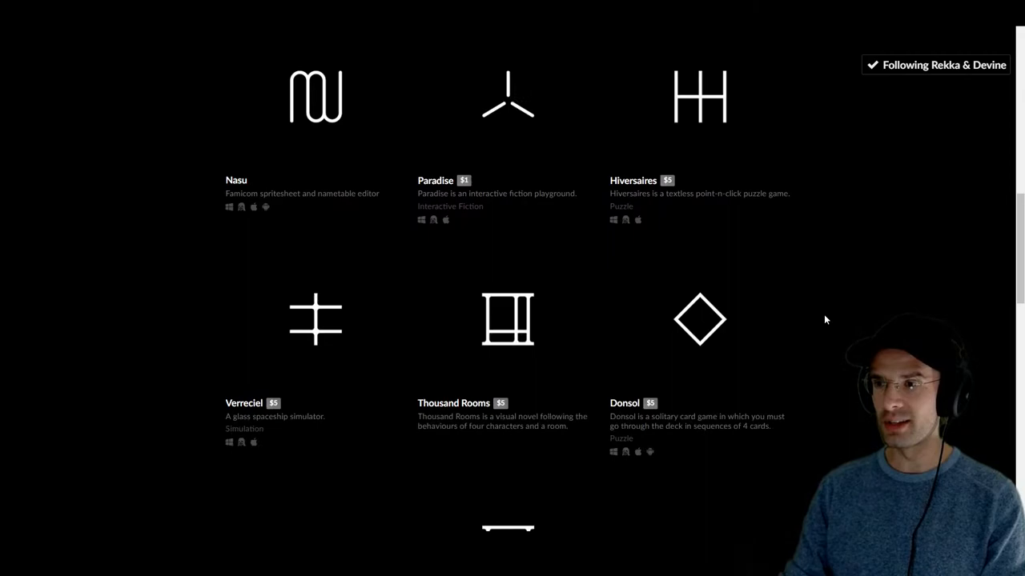
scroll(down, 3)
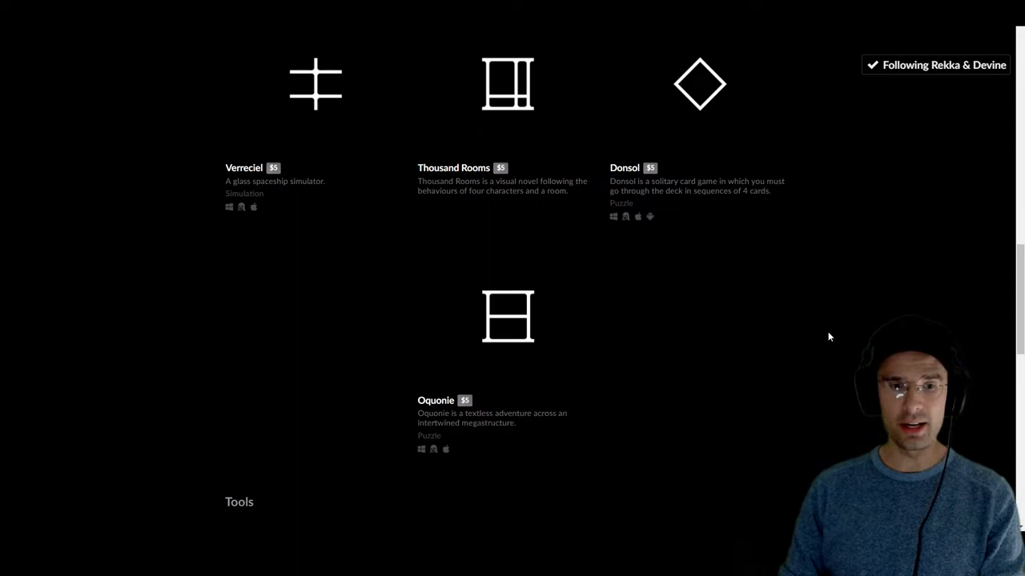
scroll(down, 3)
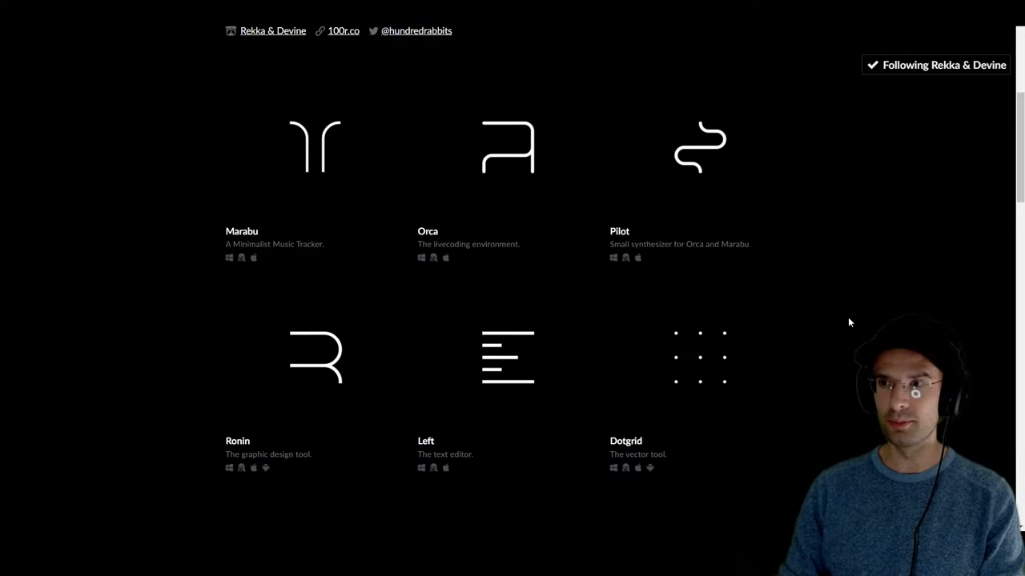
scroll(down, 3)
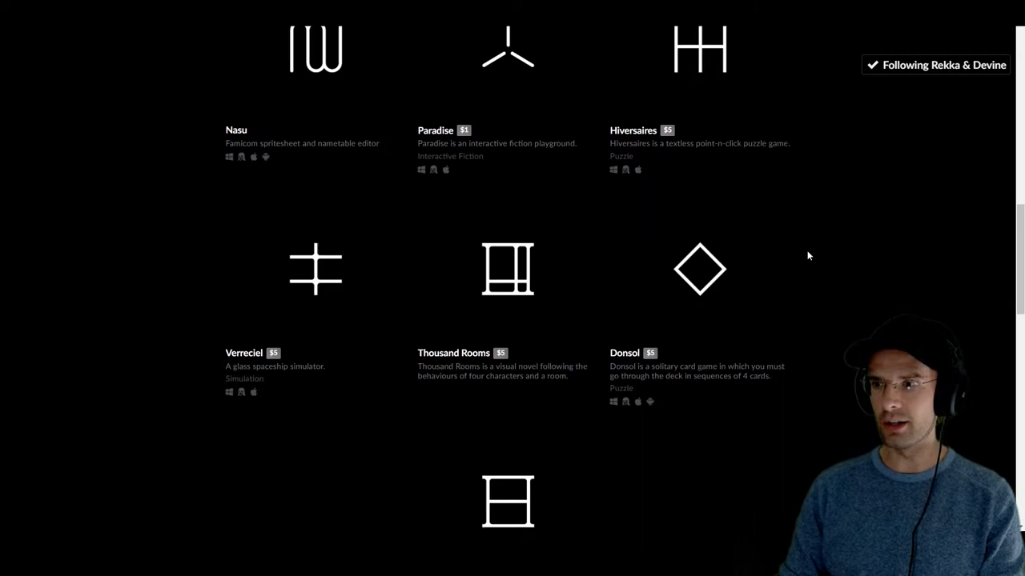
scroll(down, 3)
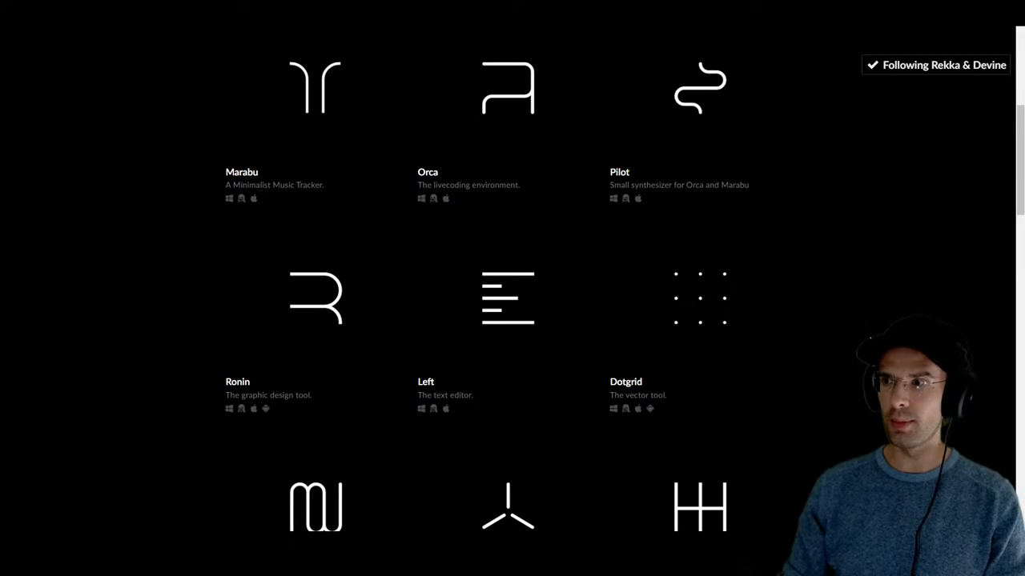
mouse_move(228, 208)
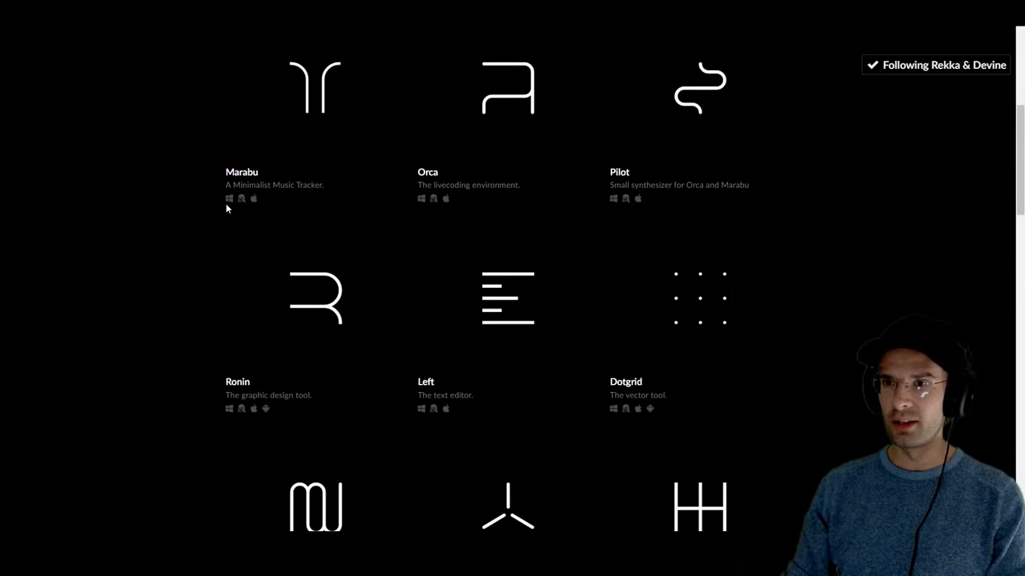
scroll(down, 3)
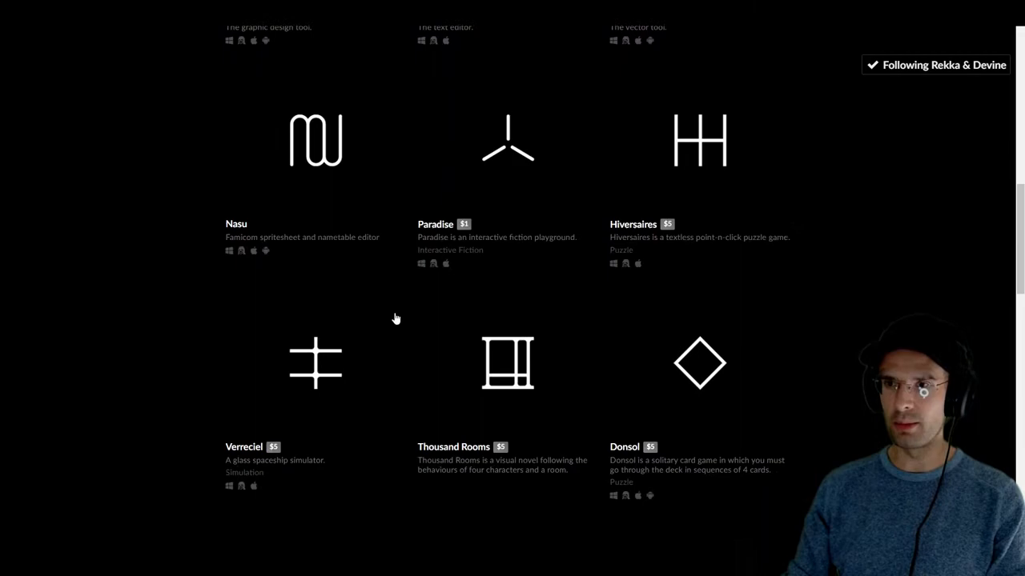
scroll(down, 3)
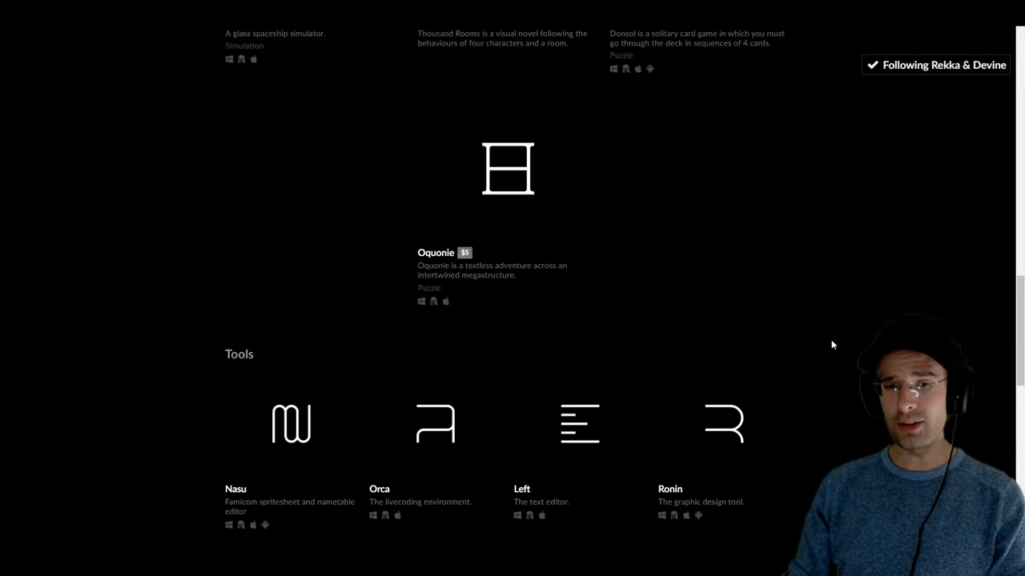
scroll(down, 3)
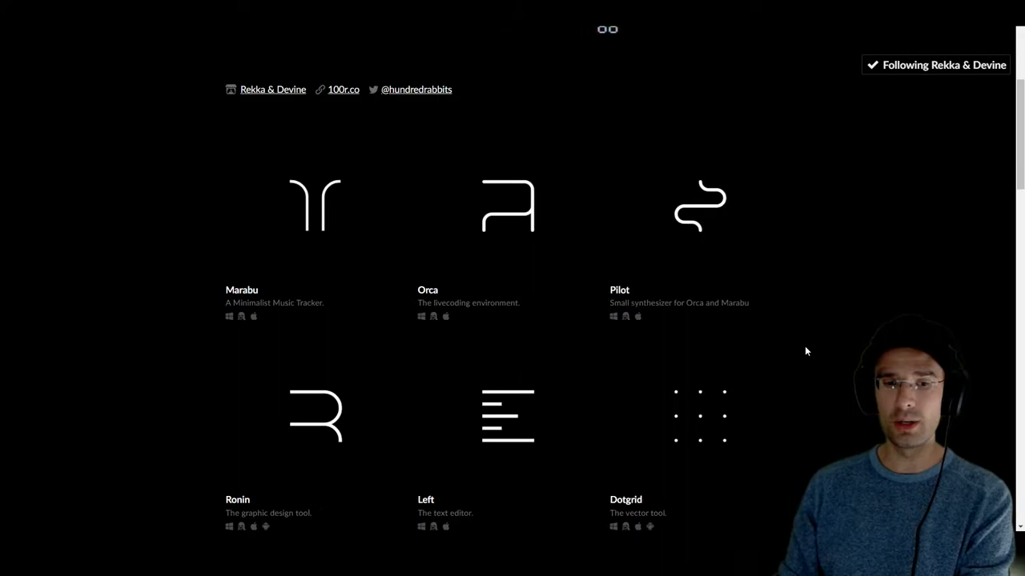
scroll(down, 3)
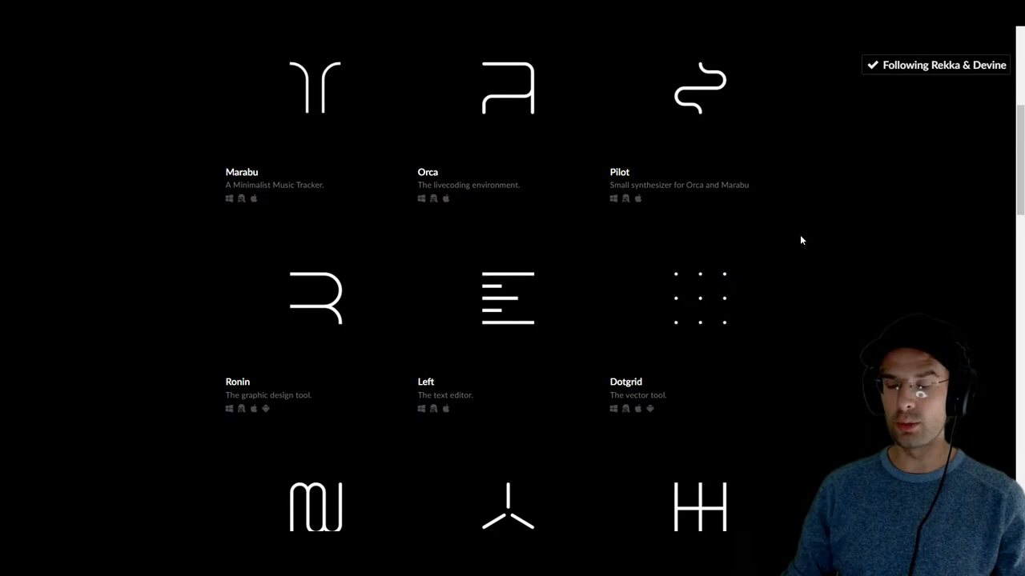
mouse_move(509, 132)
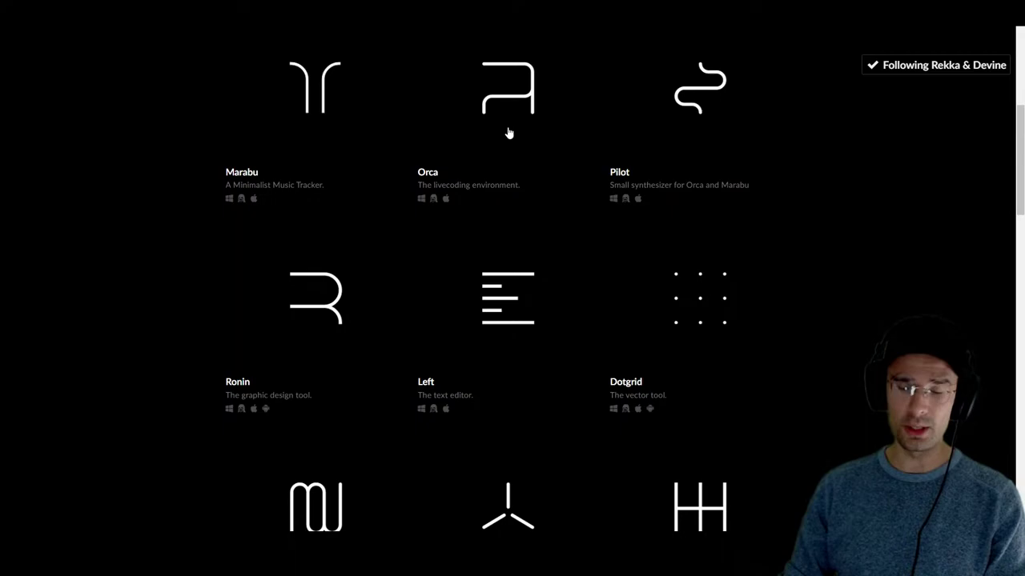
click(507, 92)
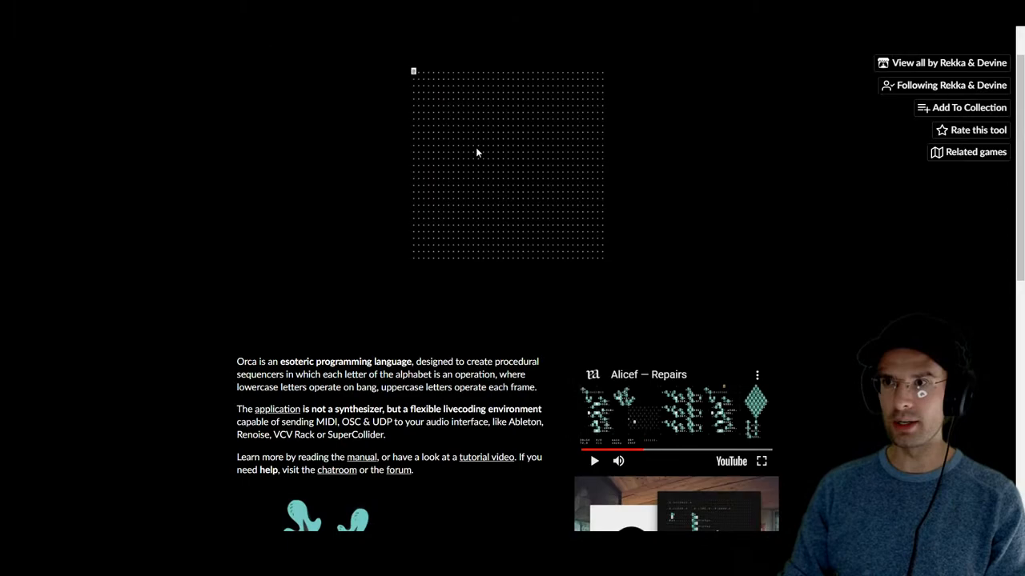
Scroll the Orca page down to the Dotgrid screenshot and orca-windows-64.zip download
scroll(down, 3)
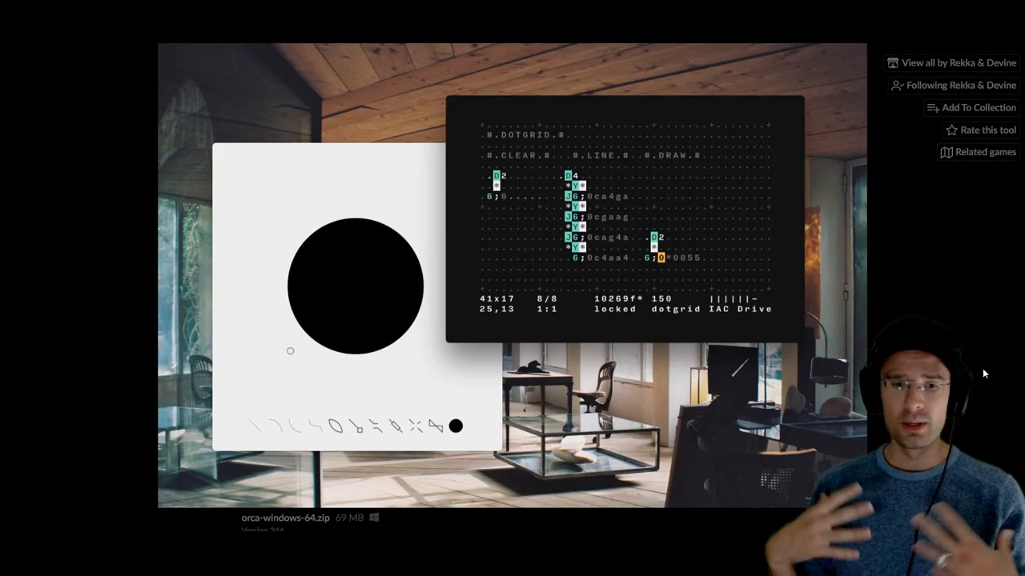
mouse_move(352, 149)
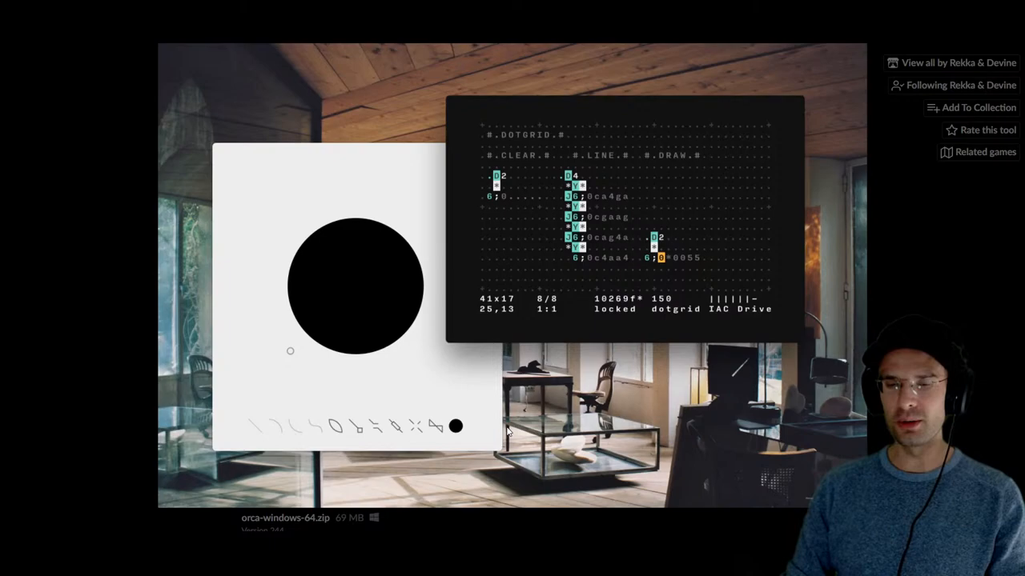
mouse_move(316, 362)
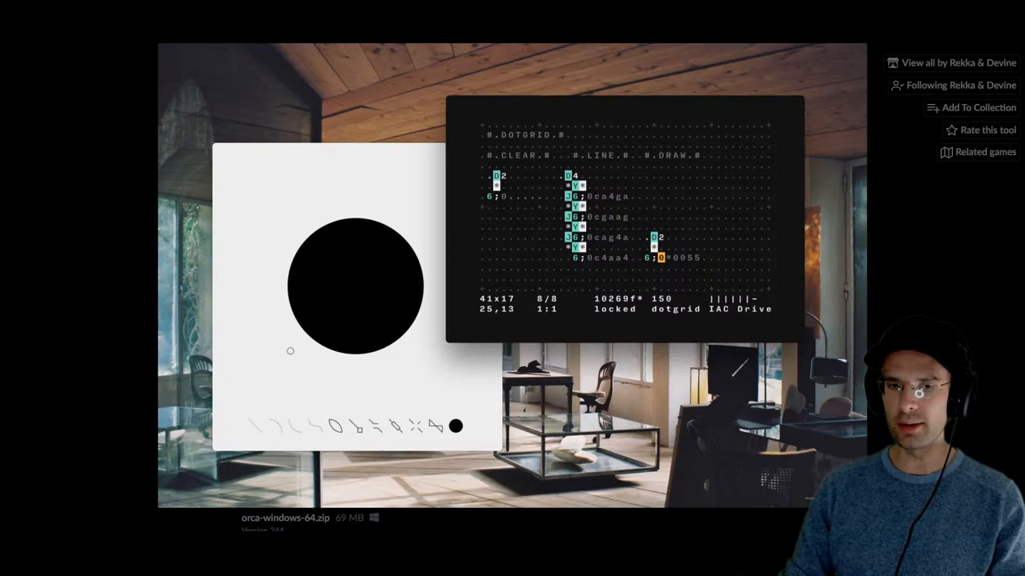
mouse_move(666, 393)
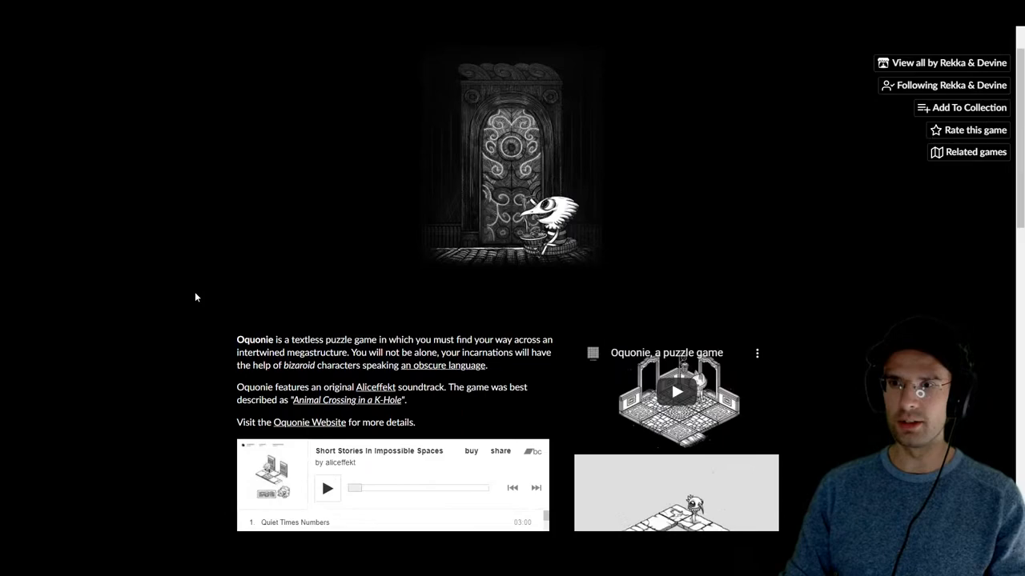
Scroll the $5 Oquonie page, enlarge a screenshot and advance to the next one
scroll(down, 3)
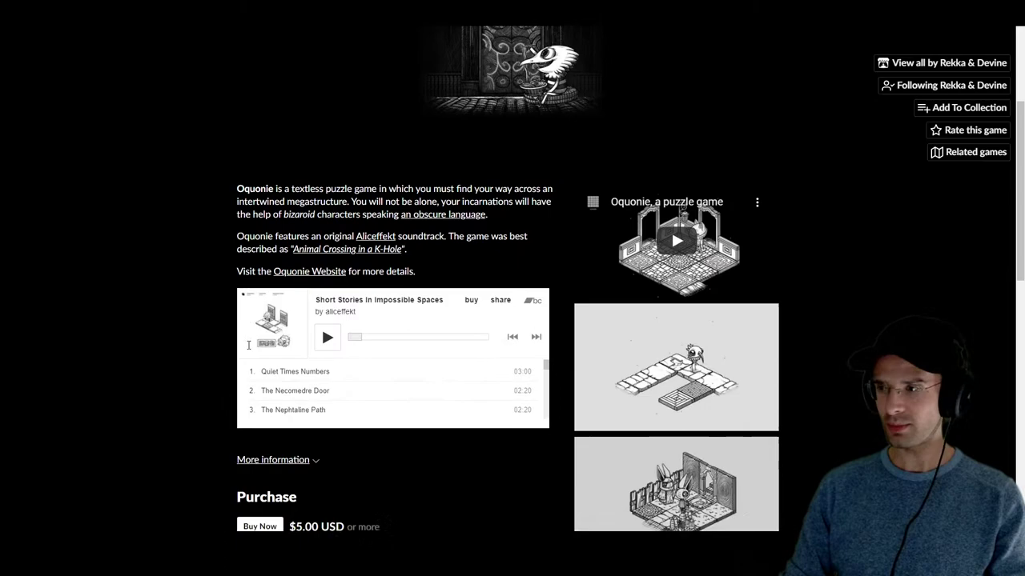
click(675, 491)
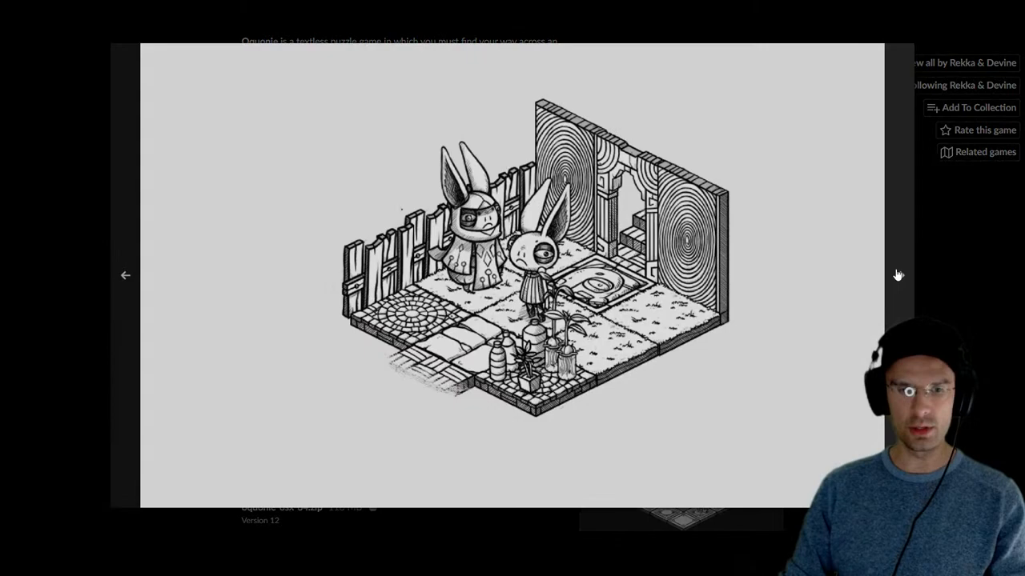
click(125, 276)
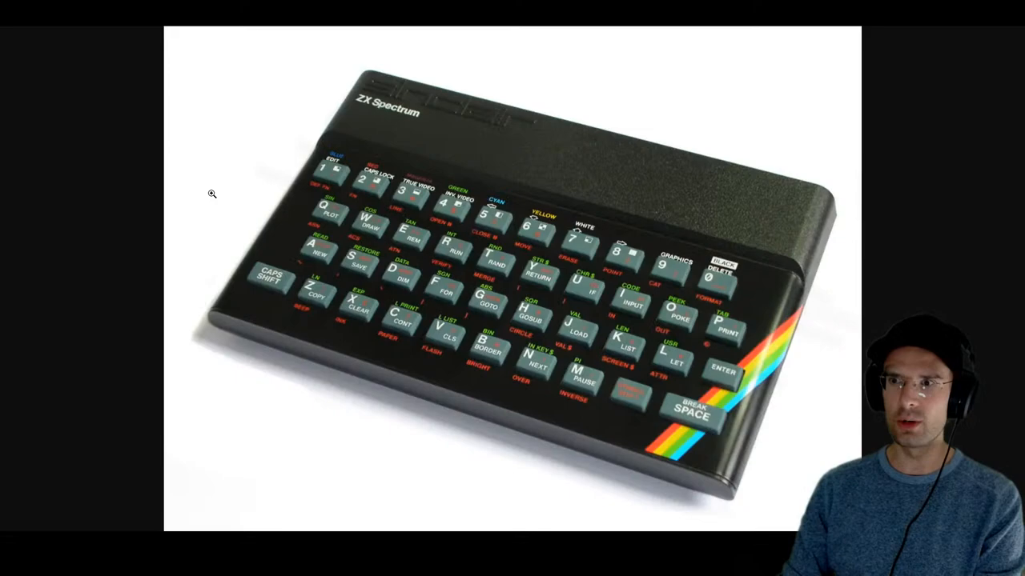
mouse_move(169, 260)
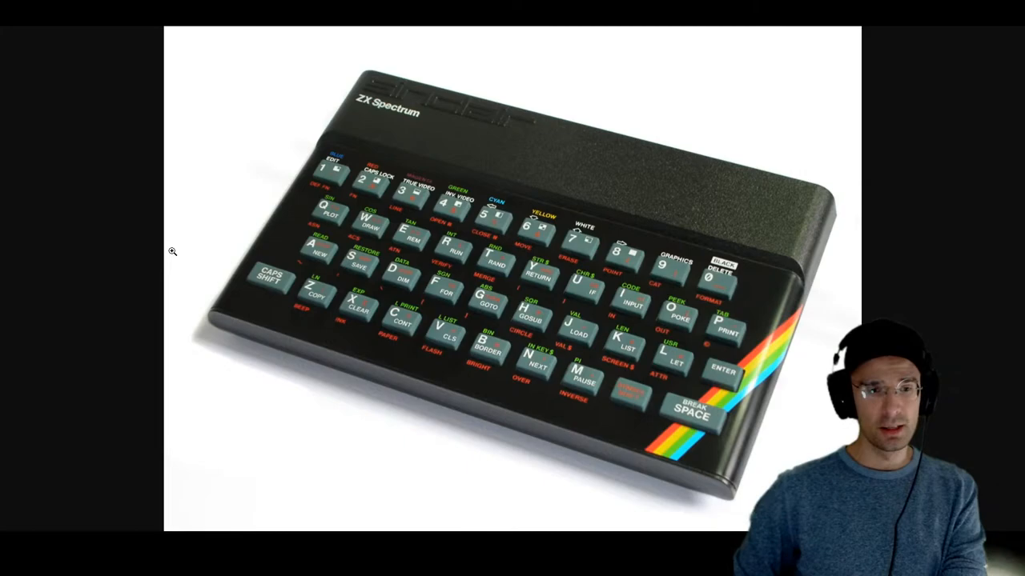
mouse_move(536, 133)
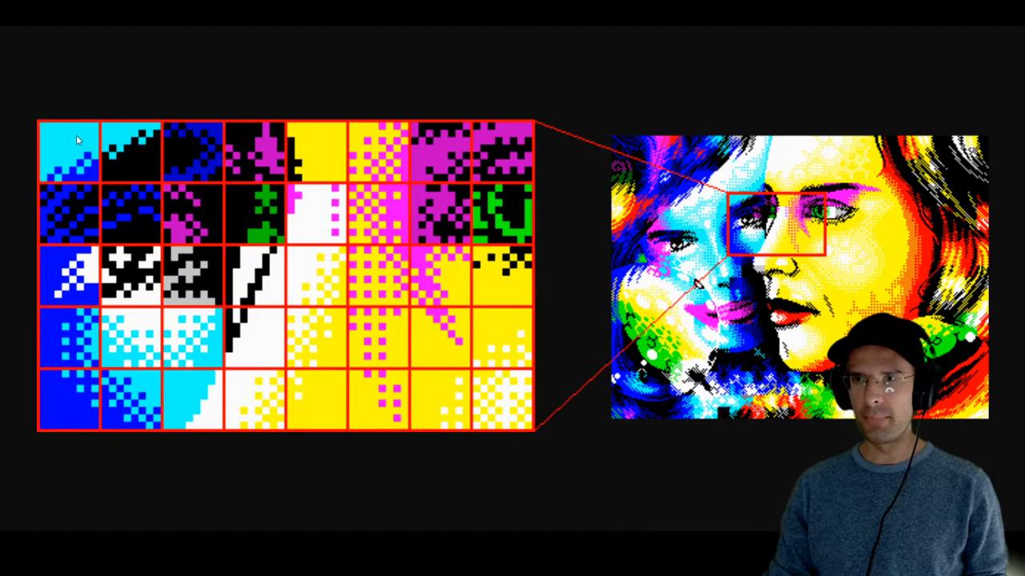
mouse_move(429, 357)
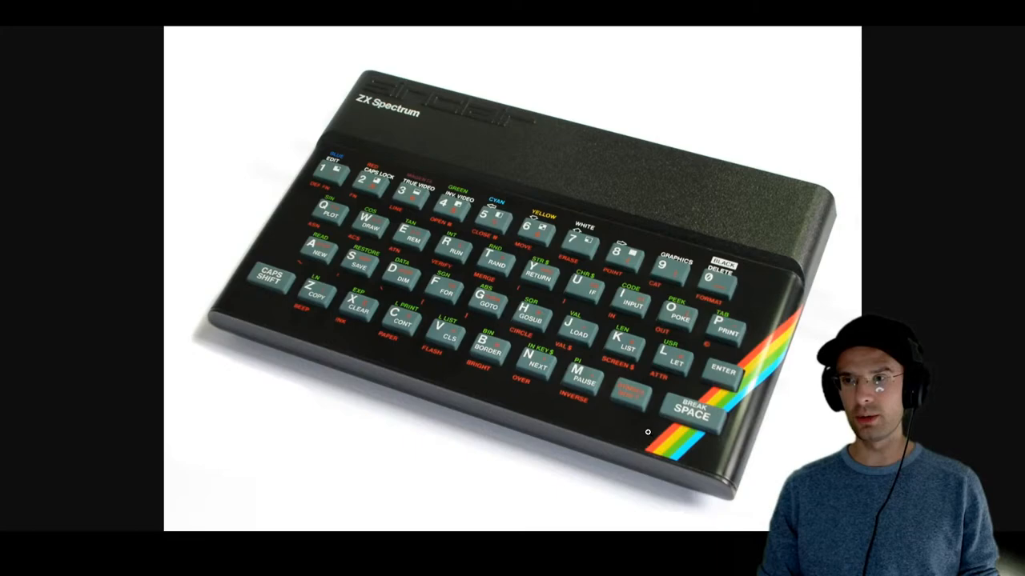
mouse_move(419, 295)
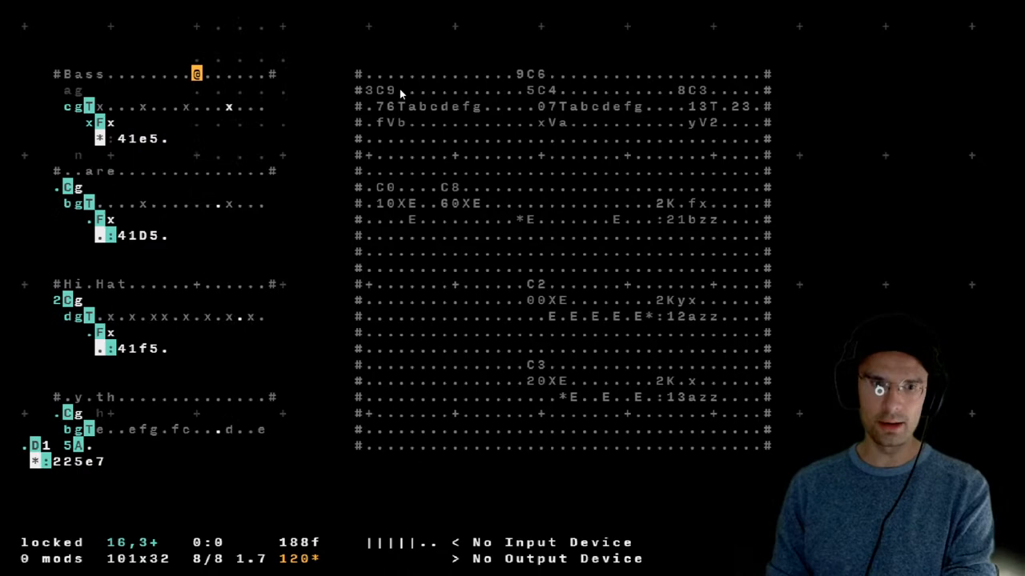
drag(689, 232, 896, 352)
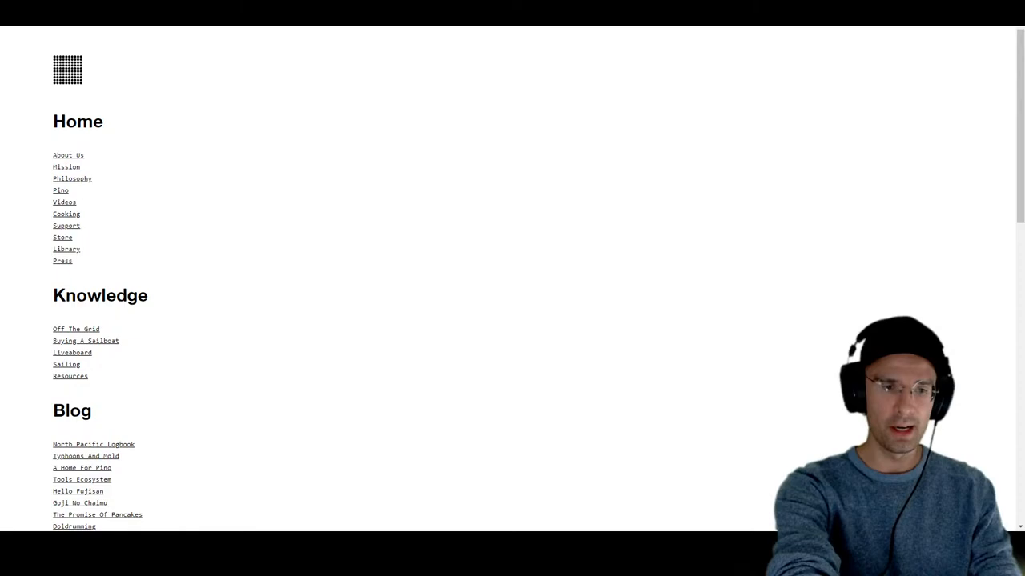
mouse_move(459, 89)
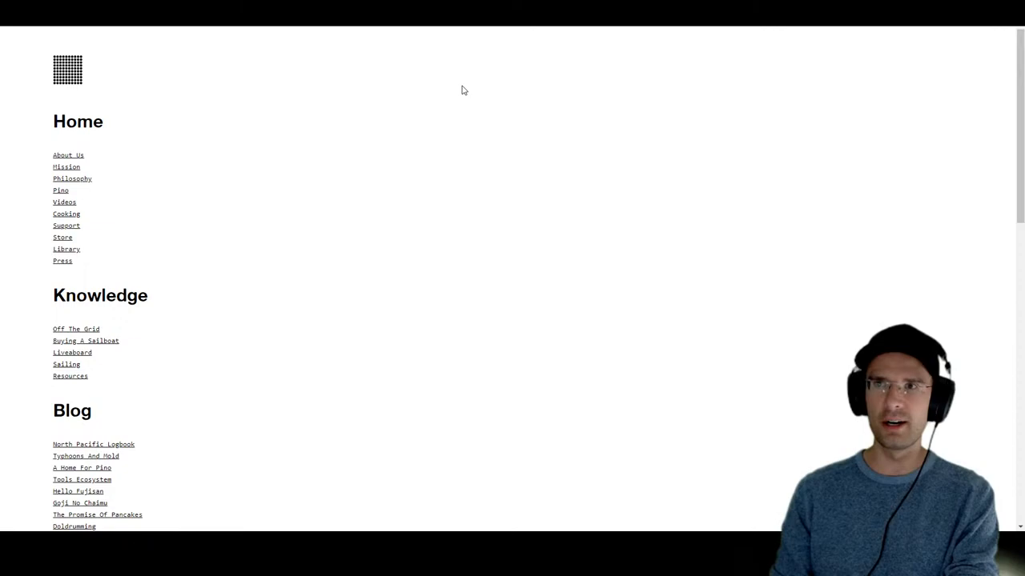
mouse_move(463, 88)
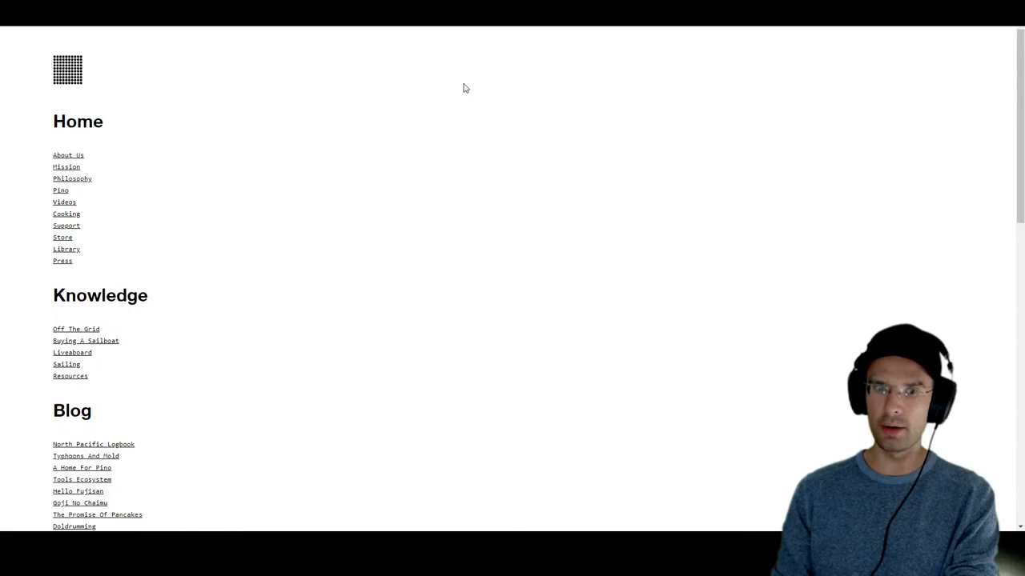
Scroll 100r.co down to the Setup section about Elementary Linux workstations
scroll(down, 3)
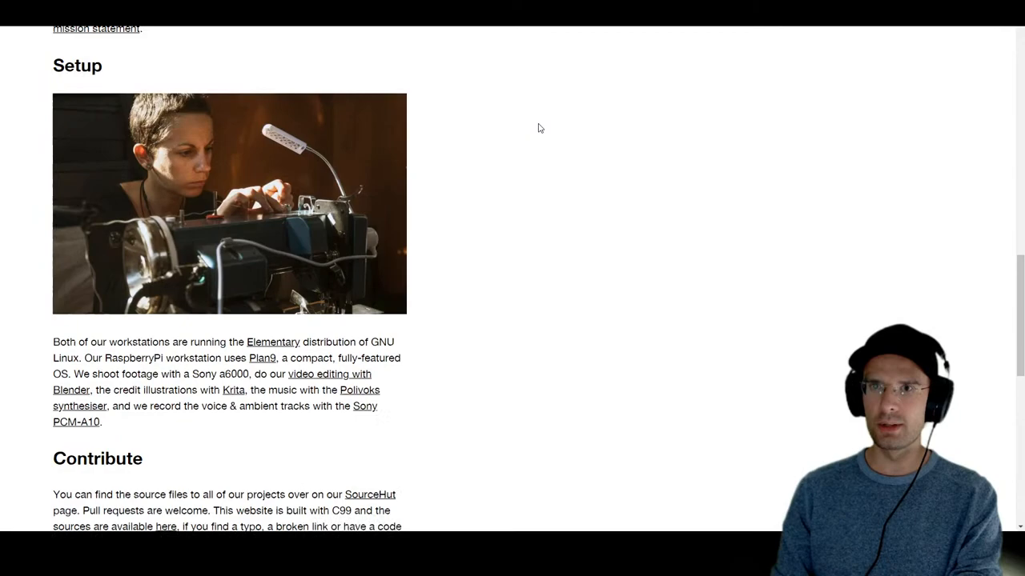
Scroll down to the Where Is Pino route map near Victoria BC and Follow Us
scroll(up, 3)
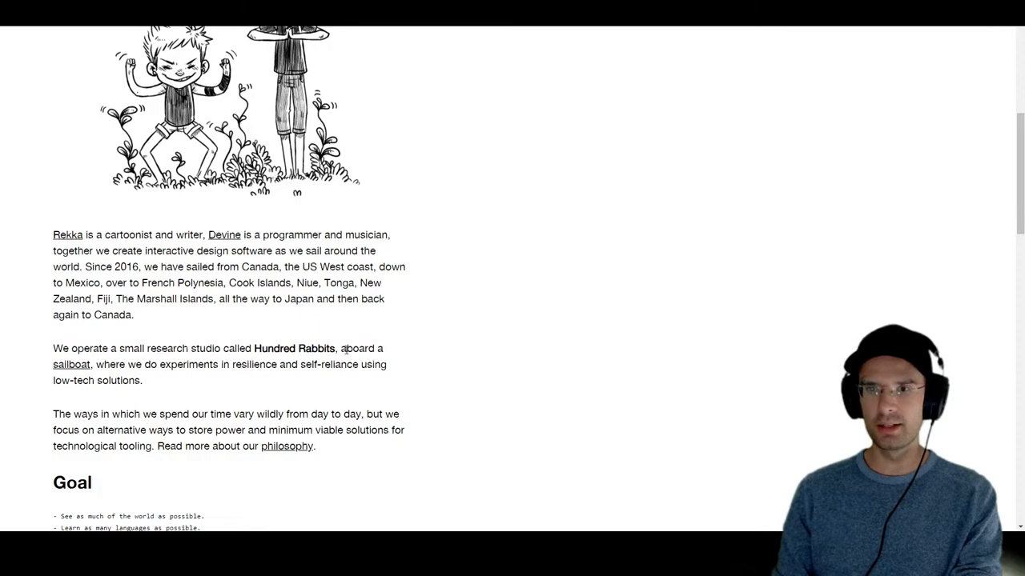
mouse_move(393, 360)
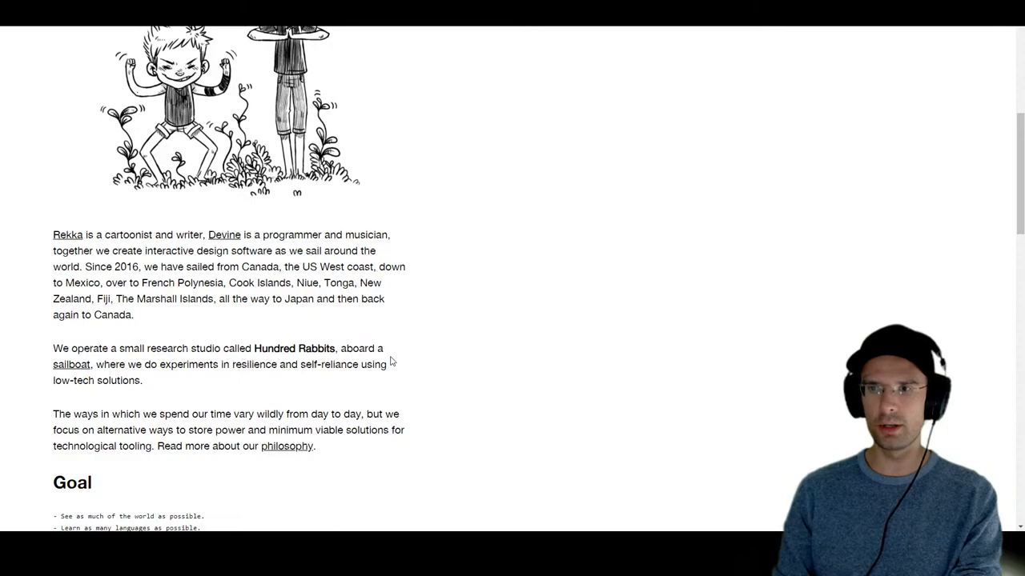
scroll(down, 3)
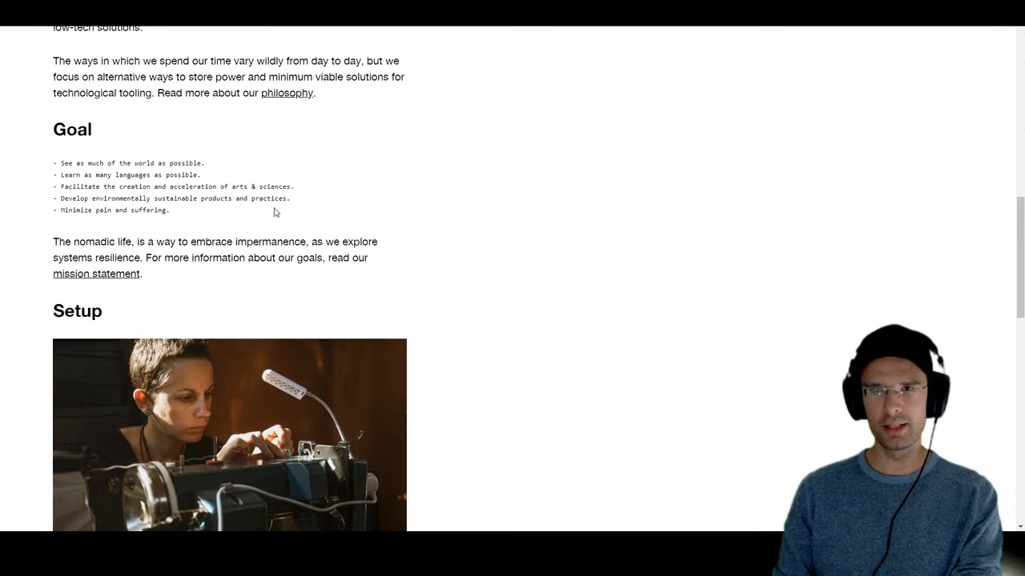
scroll(down, 3)
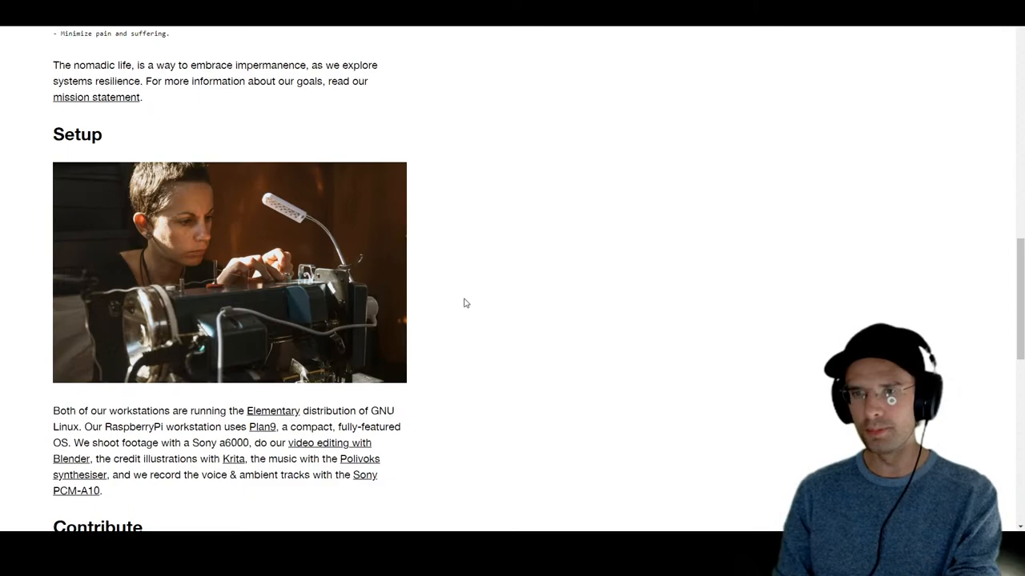
scroll(down, 3)
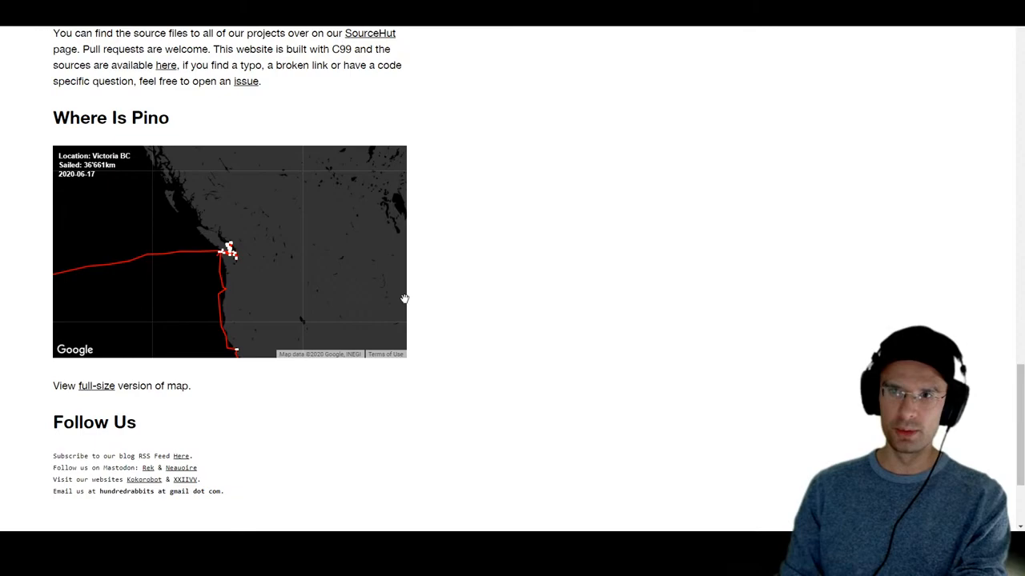
mouse_move(446, 334)
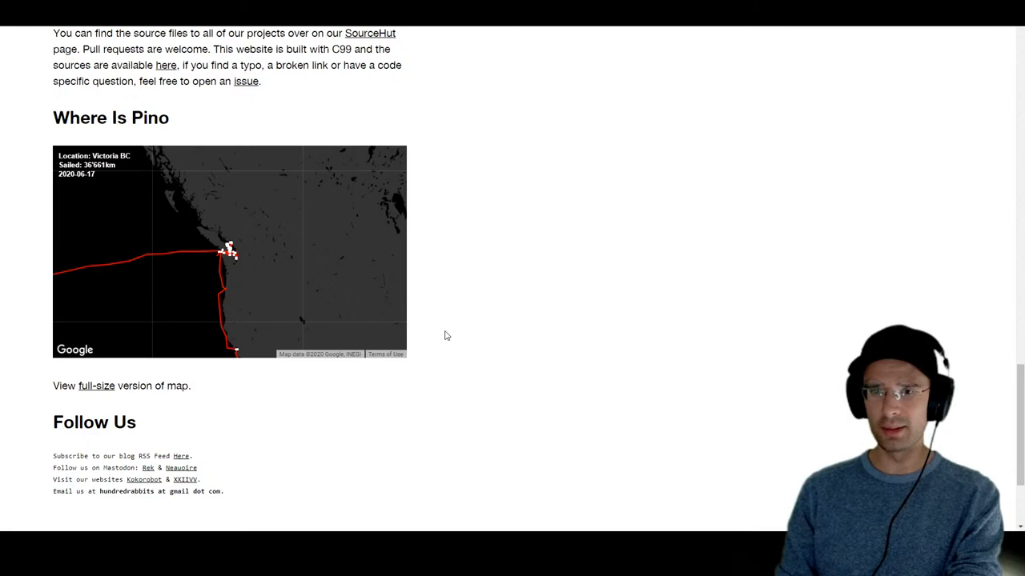
Scroll back up to the About text on the sailboat studio and its Goal list
scroll(up, 3)
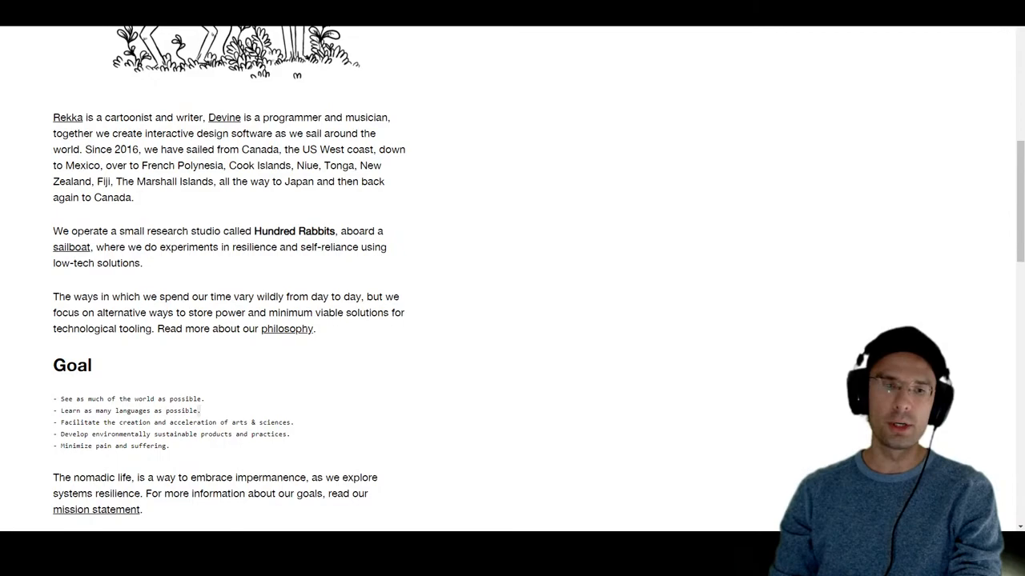
Scroll the Hundred Rabbits page to the origami rabbit photo and Patreon/Itch funding text
scroll(down, 3)
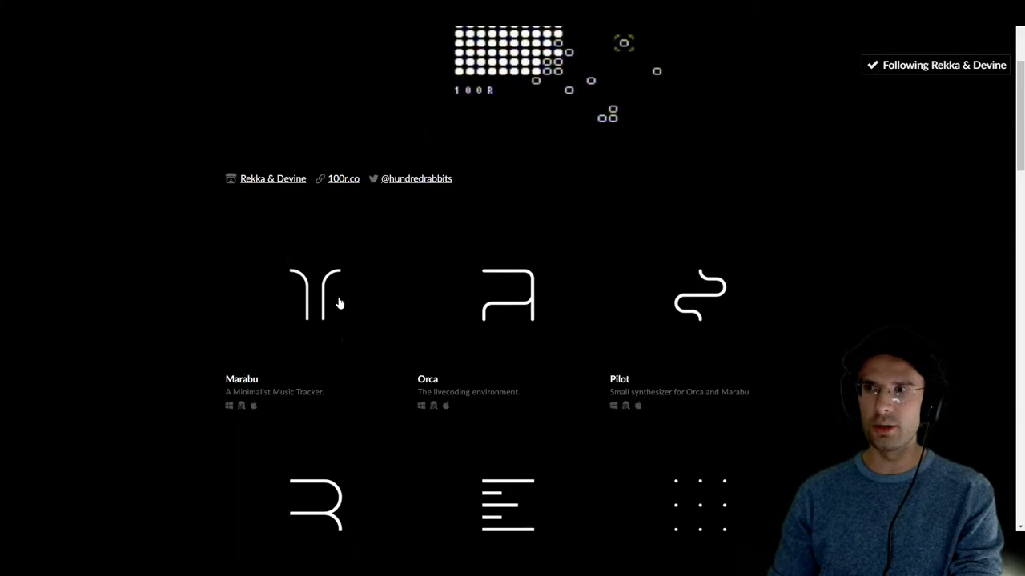
scroll(down, 3)
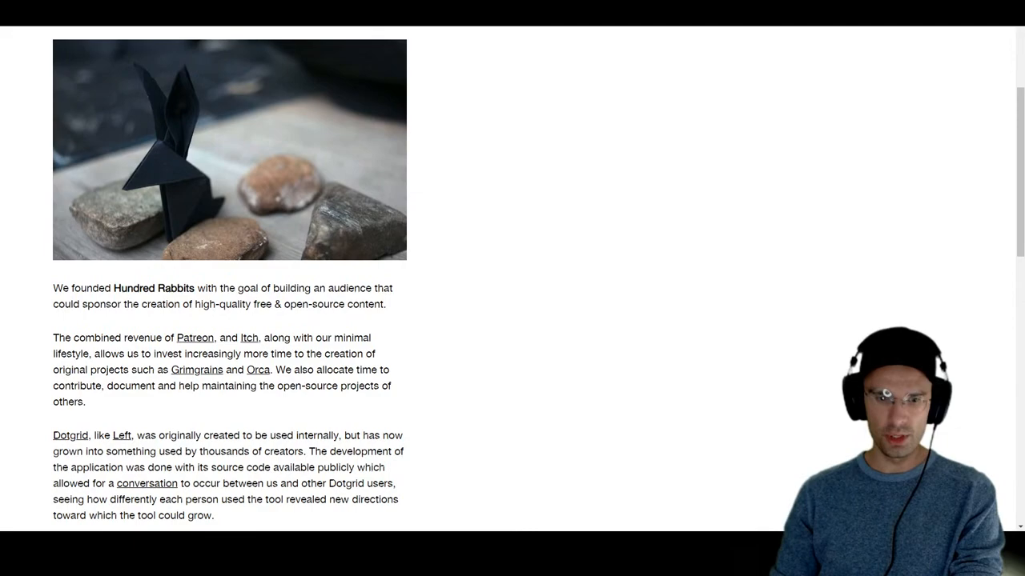
Scroll the 100r.co page to the Offline First, Past Proofing and Freedom rules
scroll(down, 3)
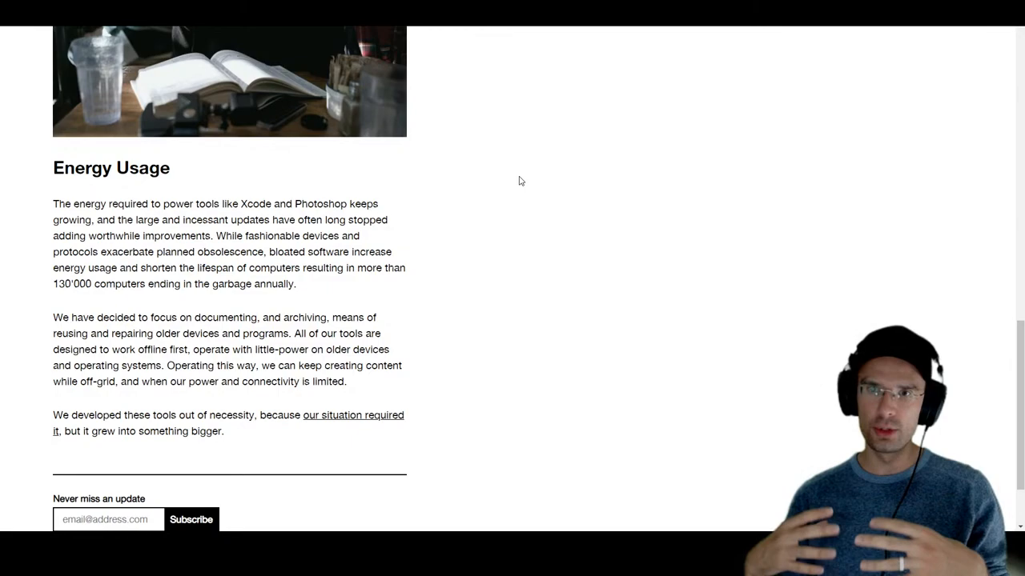
mouse_move(547, 261)
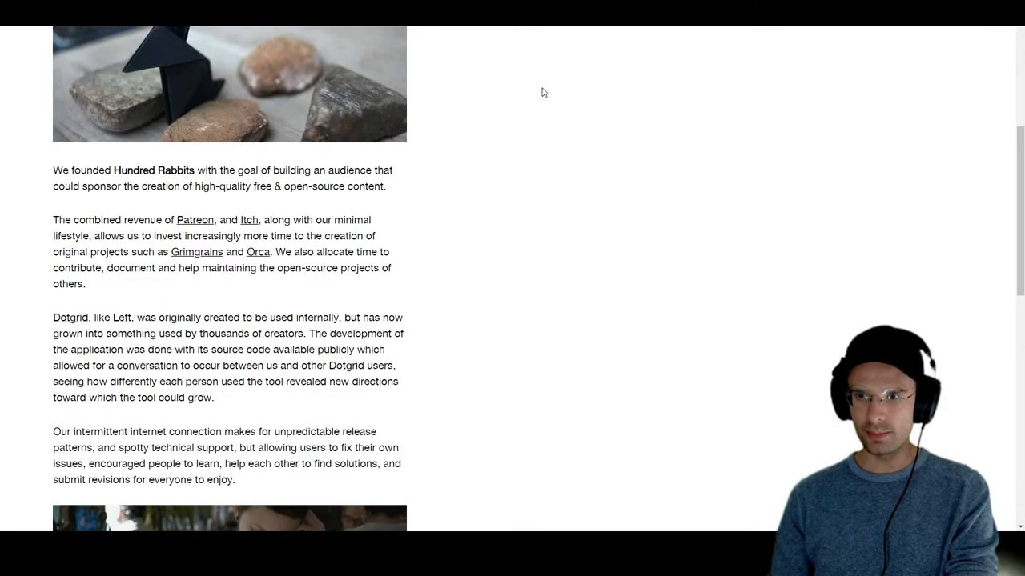
scroll(down, 3)
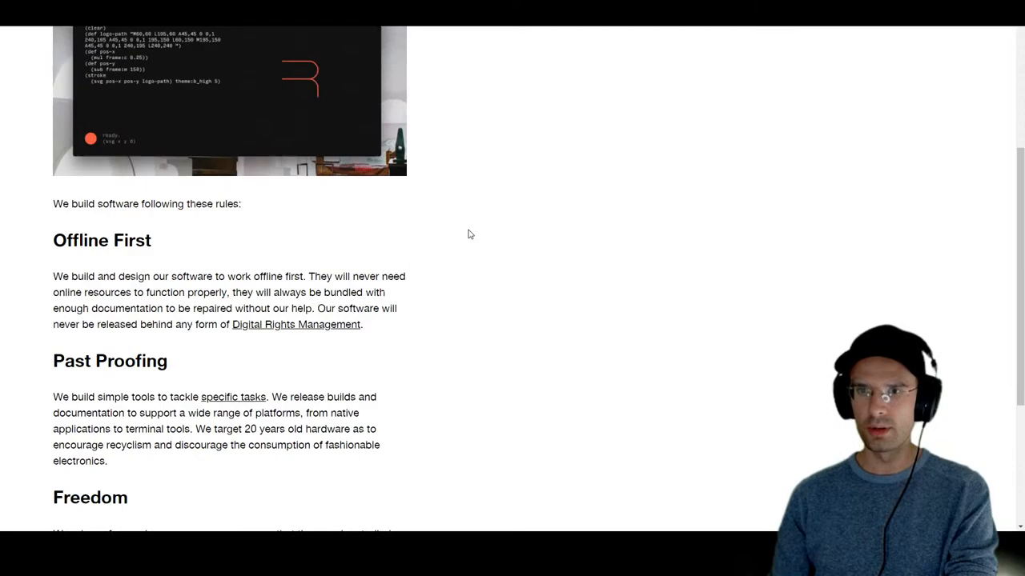
scroll(down, 3)
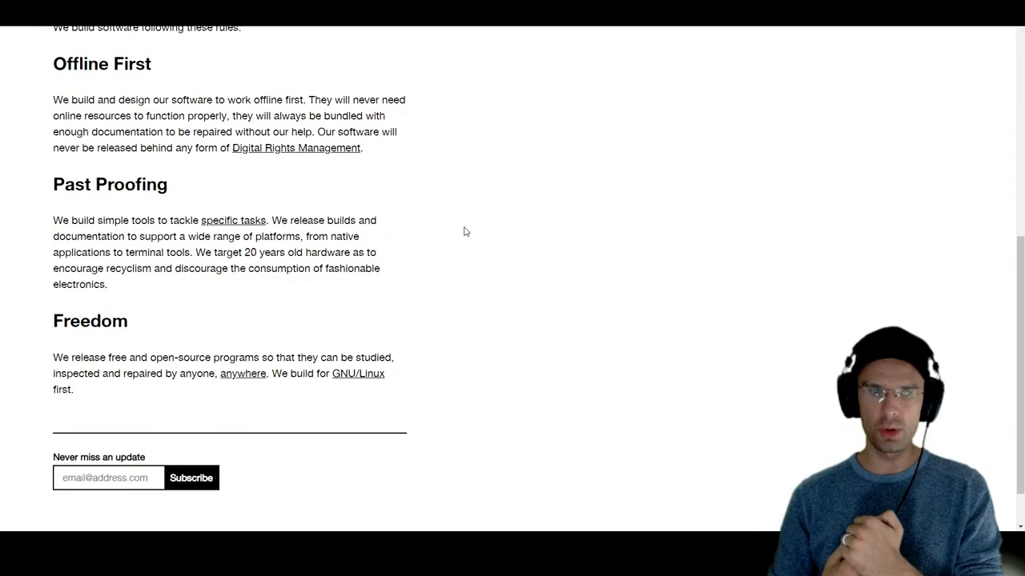
mouse_move(436, 206)
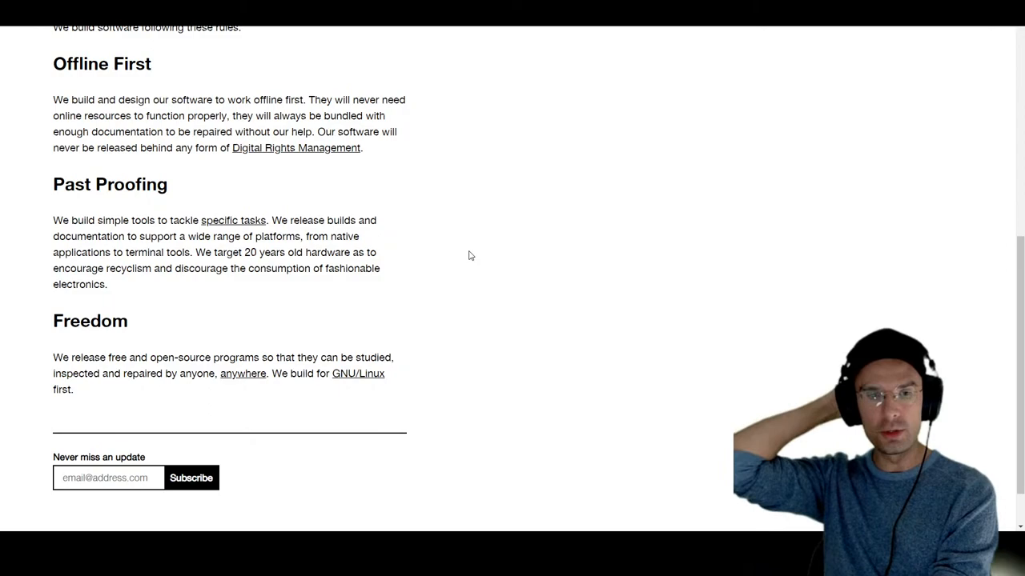
mouse_move(307, 321)
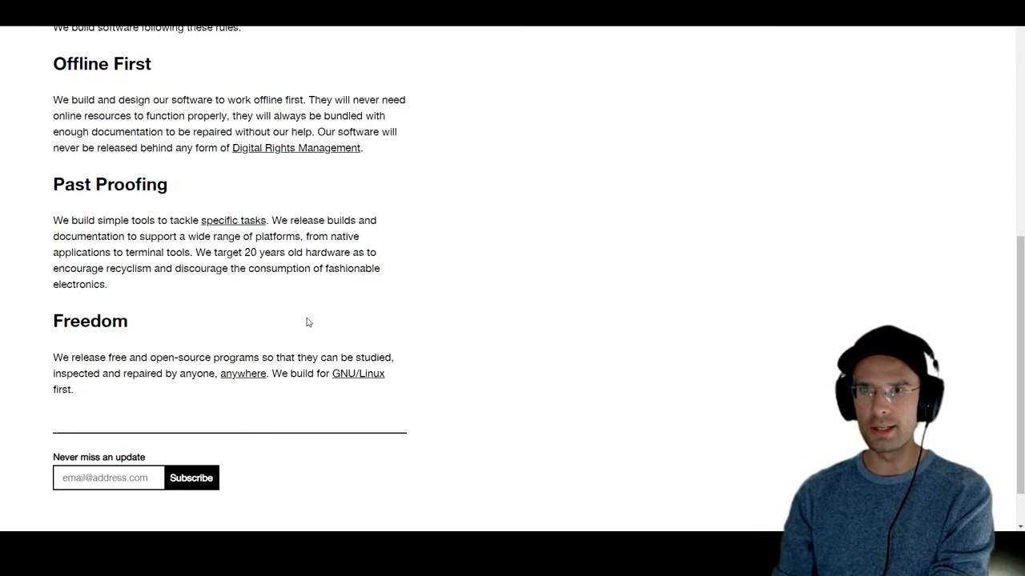
mouse_move(240, 220)
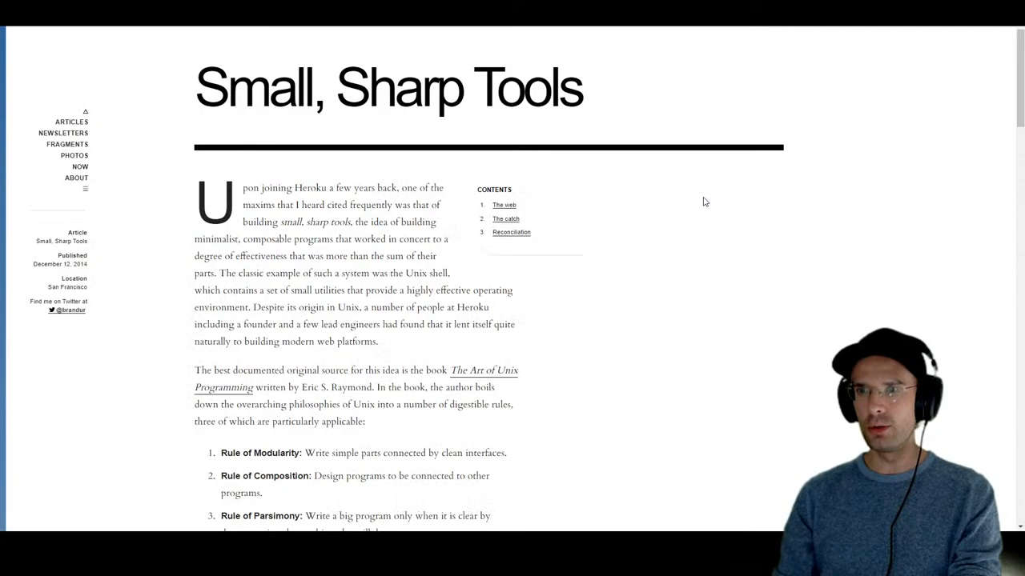
Scroll the Small, Sharp Tools article and select the Modularity, Composition and Parsimony rules
scroll(down, 3)
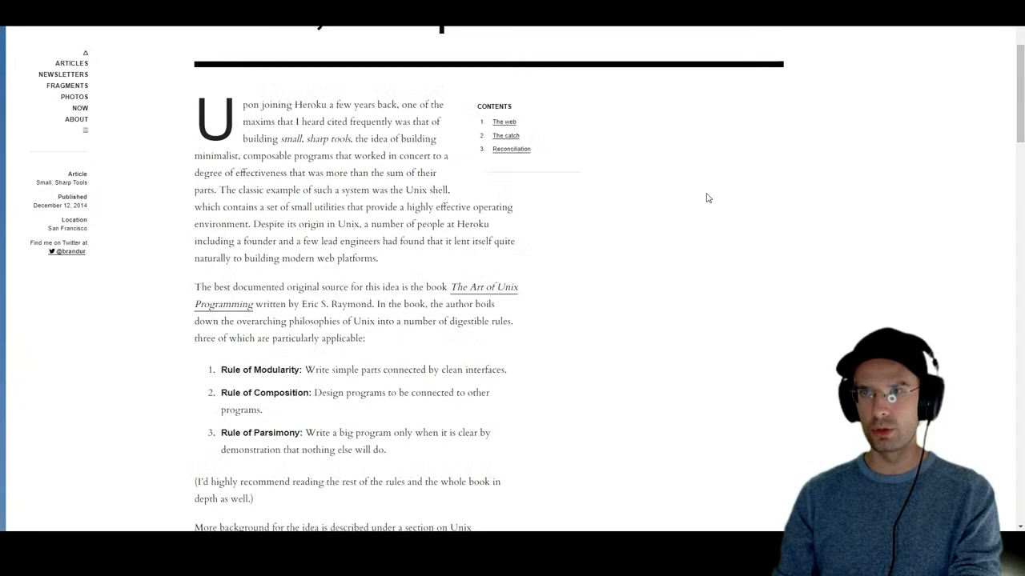
scroll(down, 3)
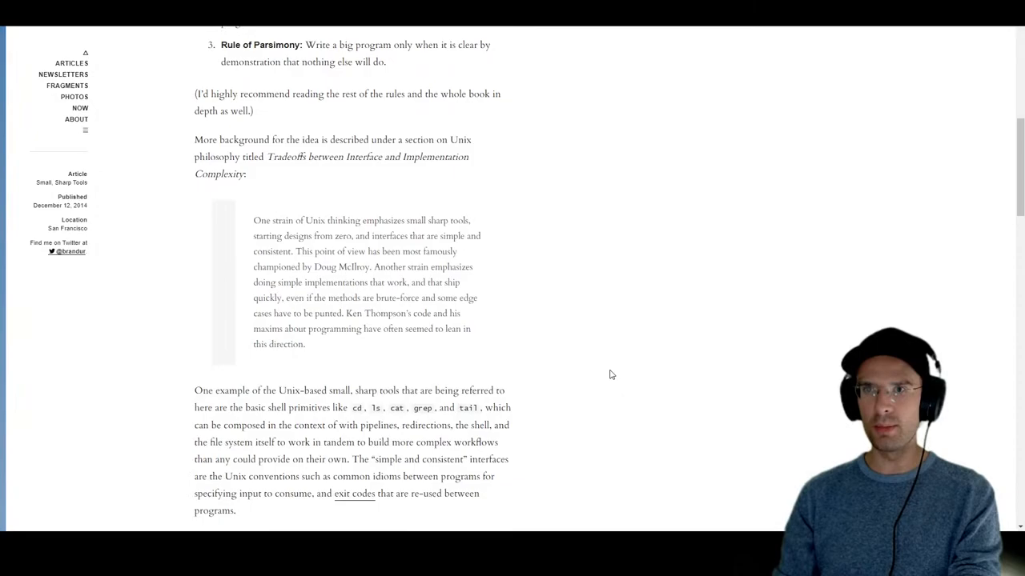
scroll(down, 3)
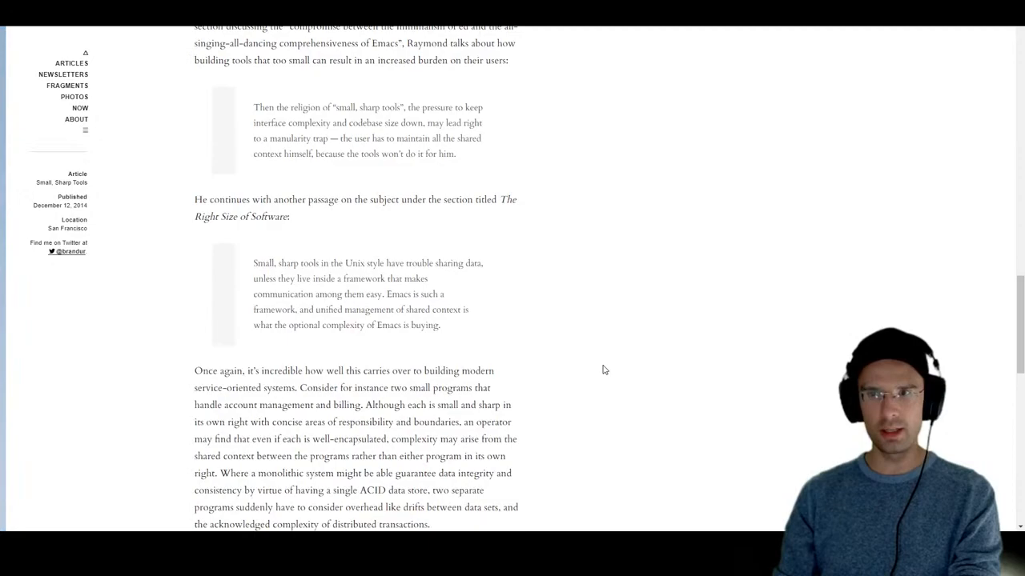
scroll(down, 3)
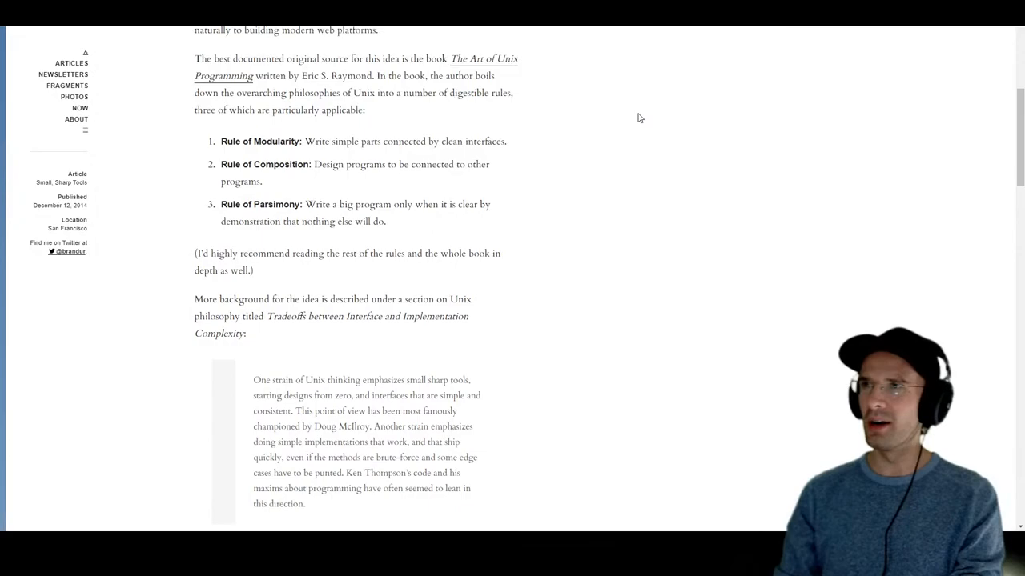
scroll(down, 3)
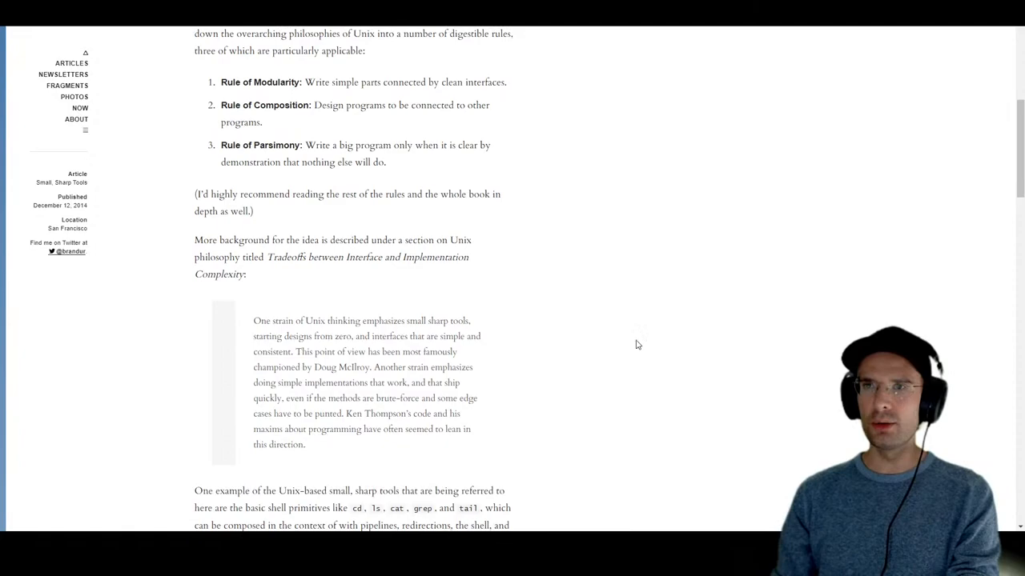
drag(222, 82, 386, 162)
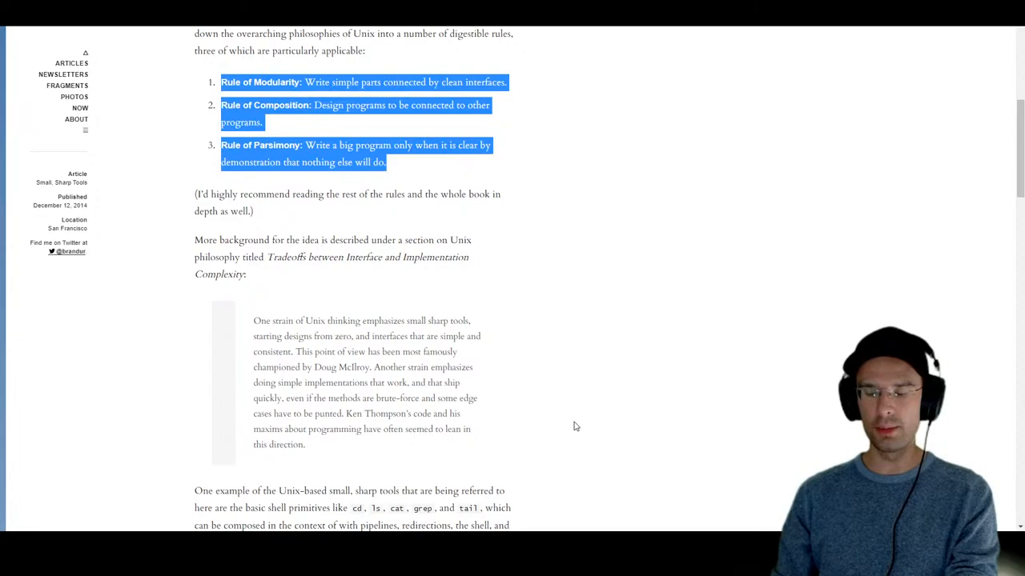
mouse_move(590, 300)
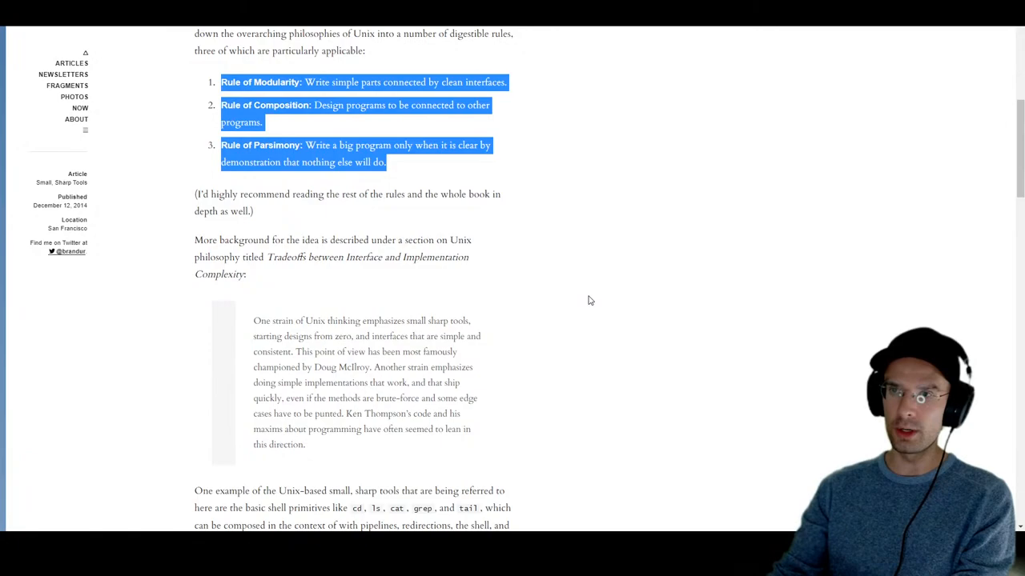
scroll(down, 3)
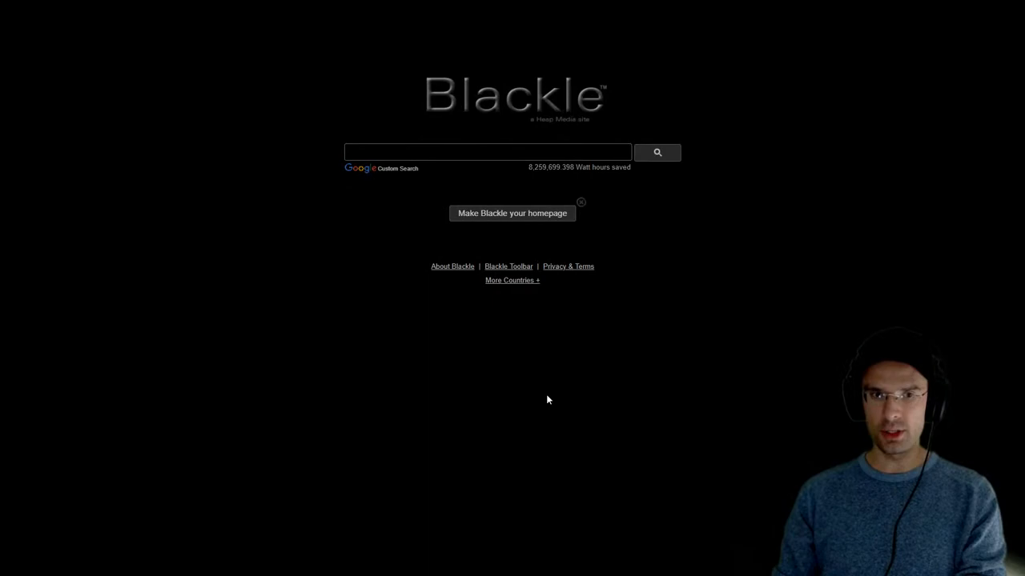
mouse_move(585, 392)
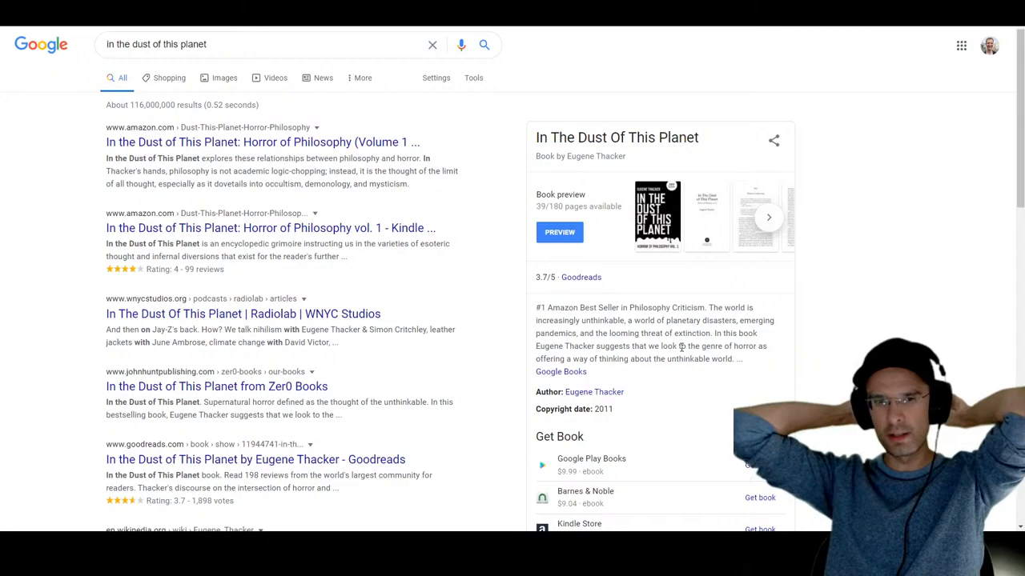
mouse_move(657, 259)
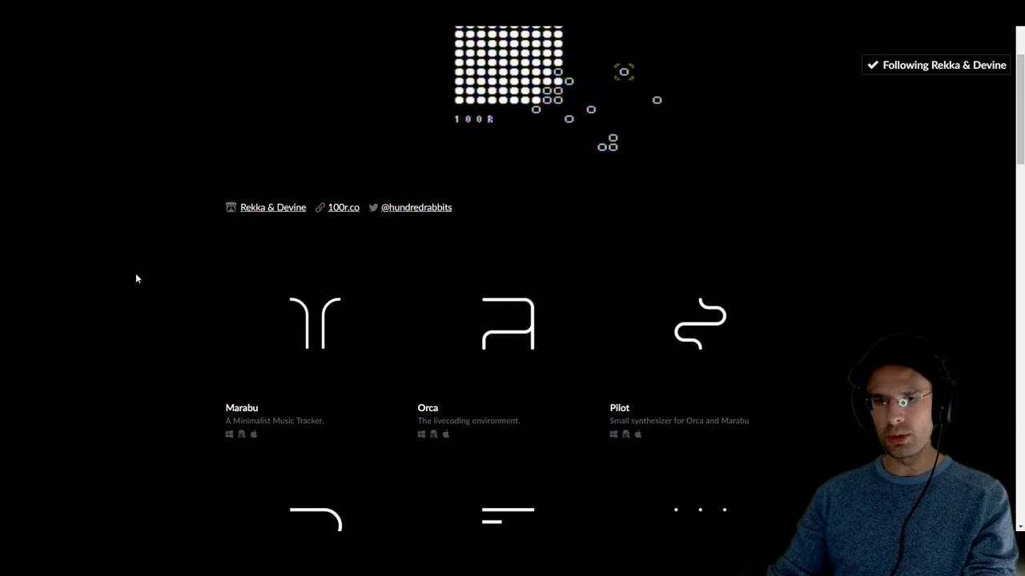
mouse_move(499, 326)
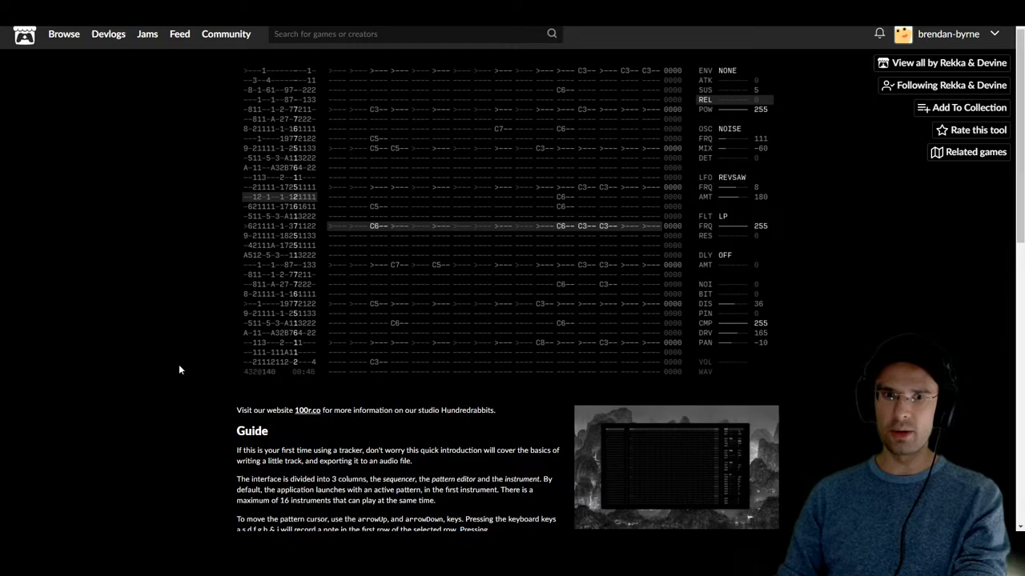
Scroll the Rekka & Devine itch.io page down to Ronin, Left and Dotgrid
scroll(down, 3)
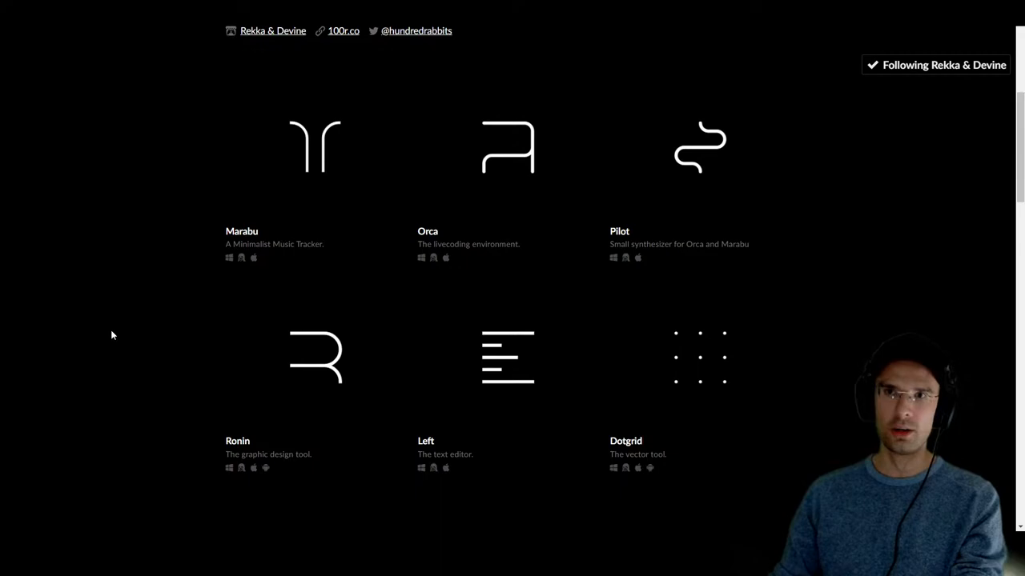
mouse_move(111, 300)
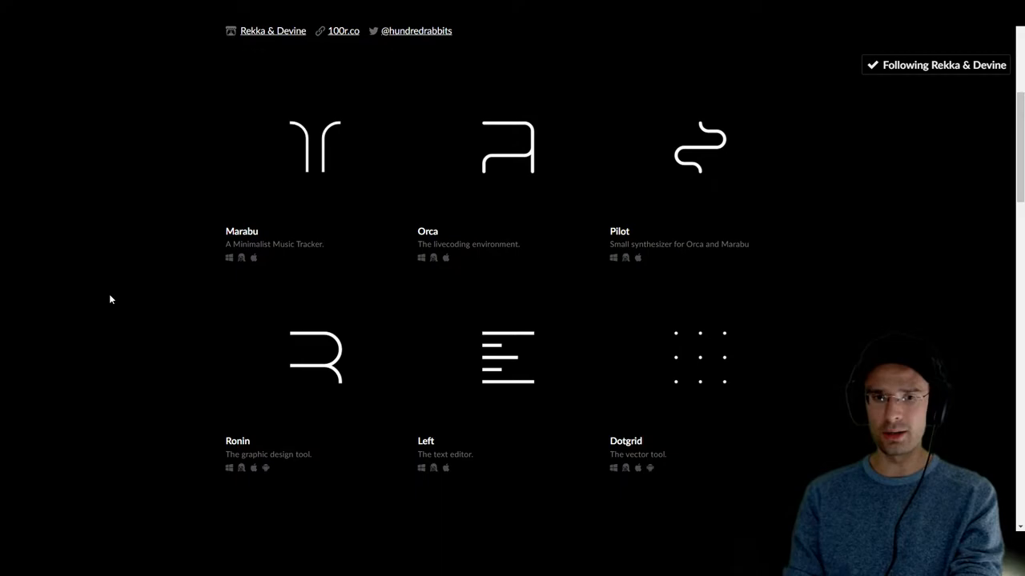
mouse_move(773, 279)
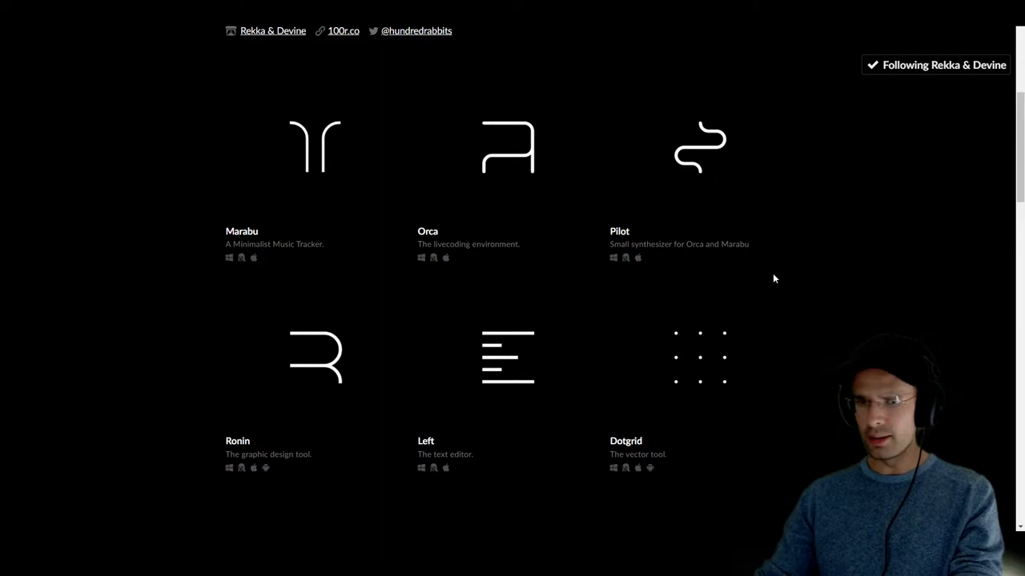
mouse_move(66, 472)
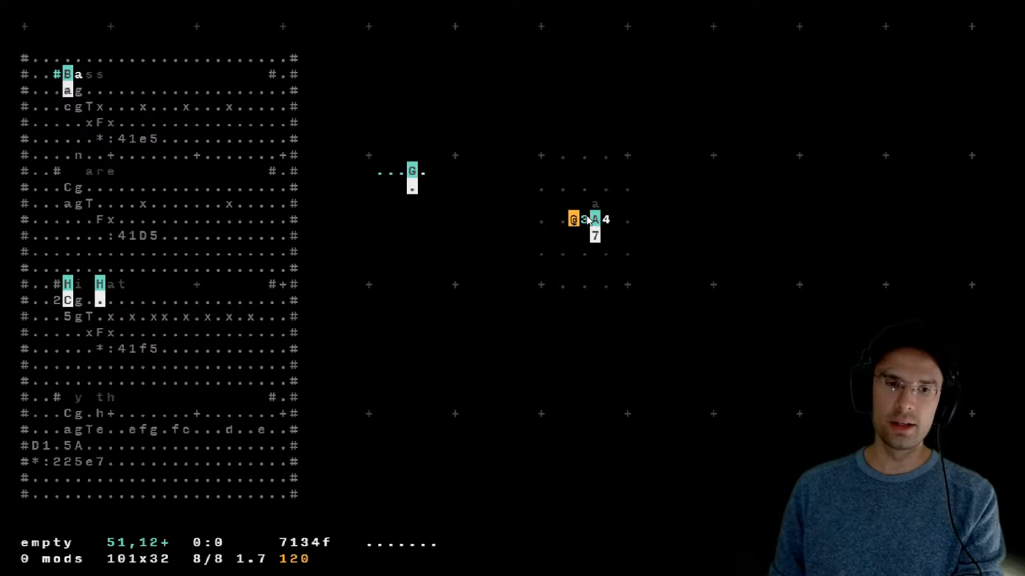
mouse_move(616, 185)
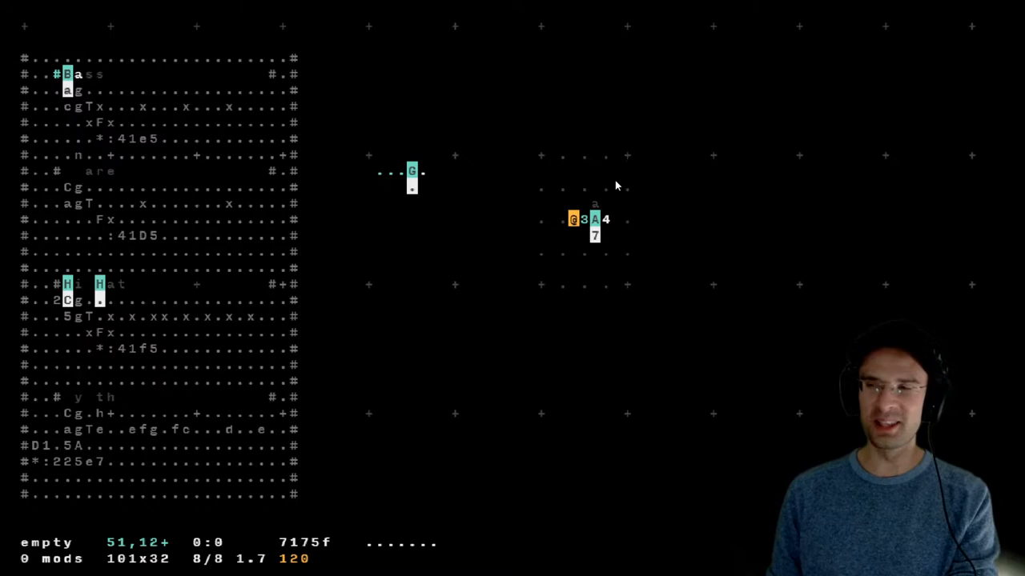